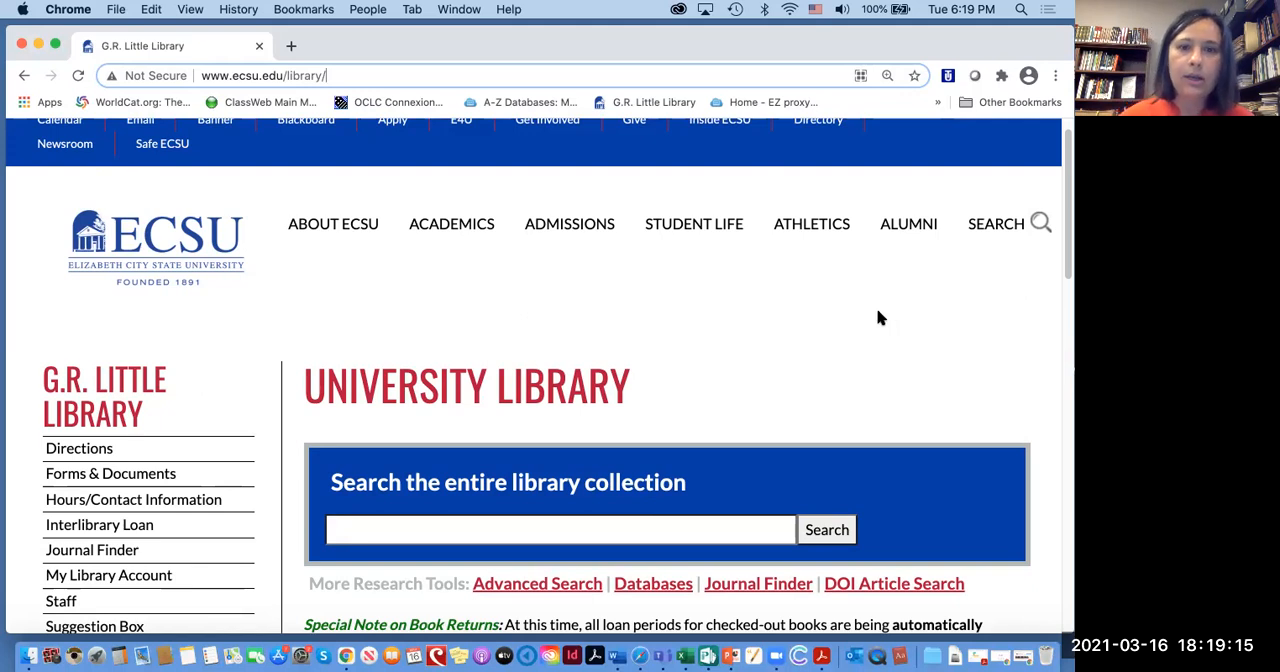
# Reach the University Library page via Academics and follow the Databases link under More Research Tools
pyautogui.click(692, 224)
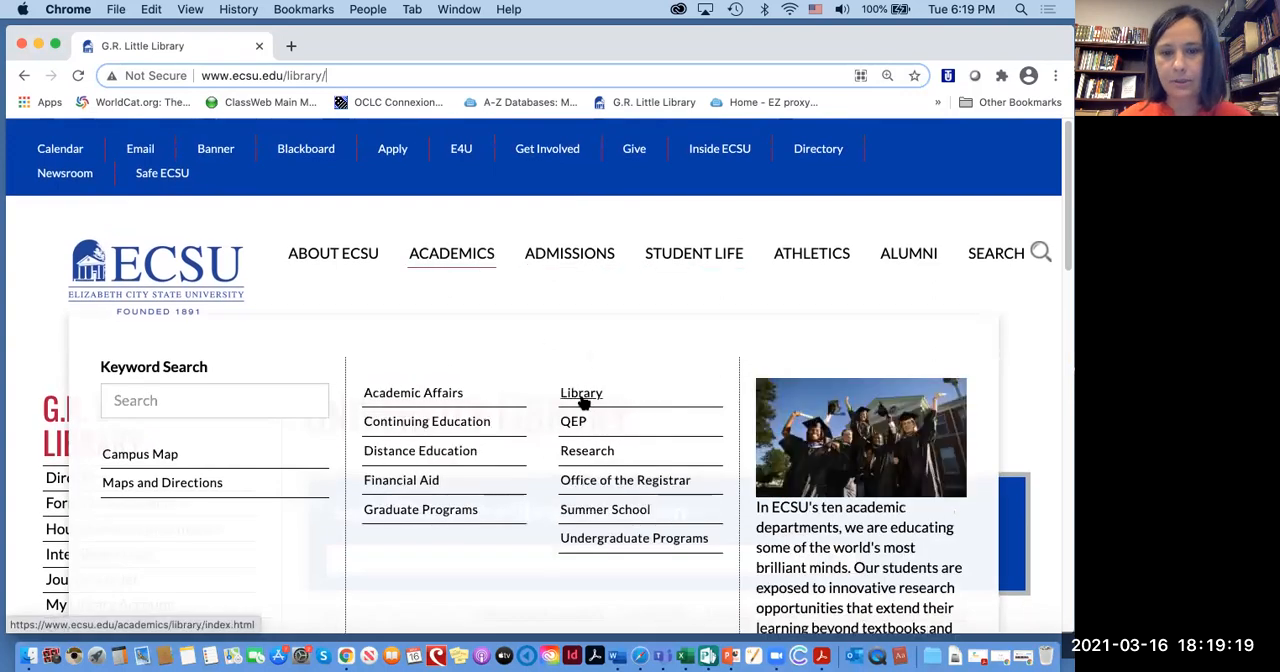
pyautogui.click(580, 392)
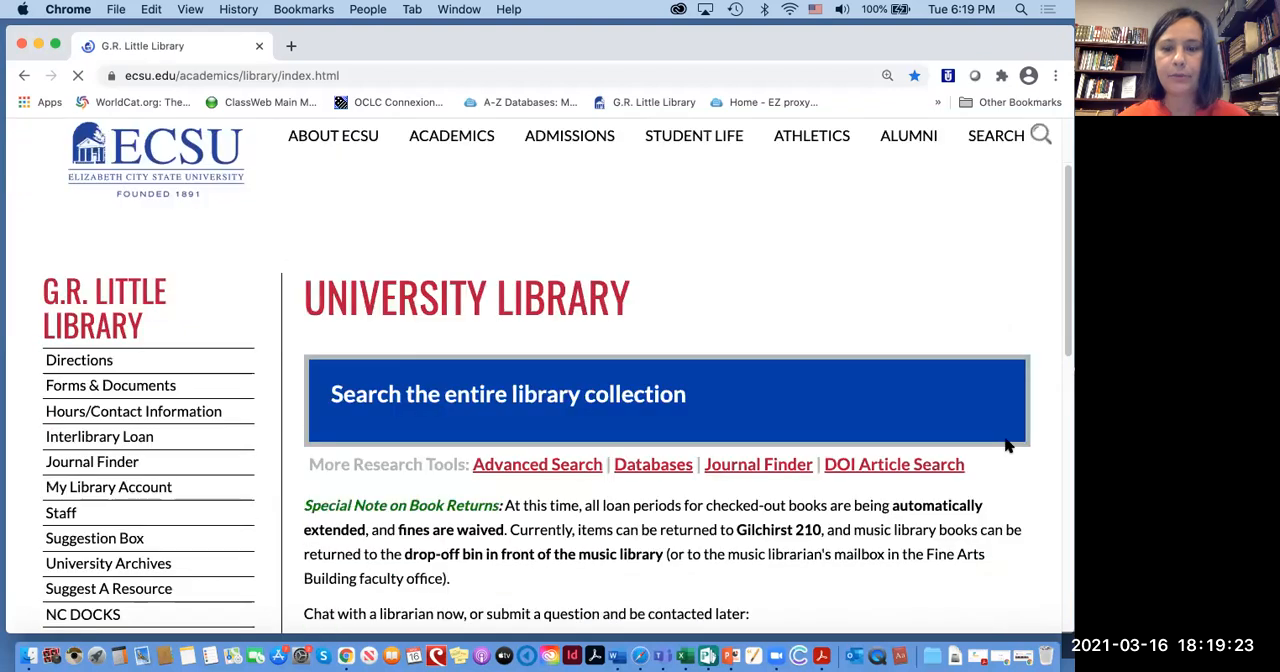
pyautogui.scroll(-3)
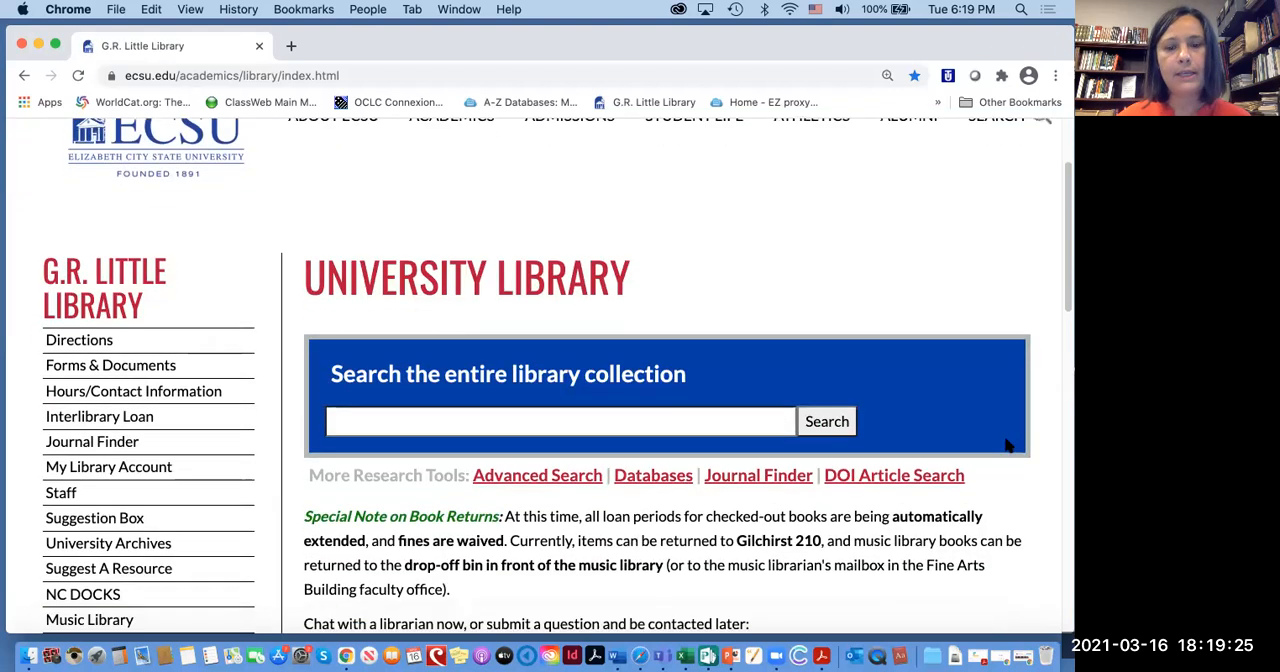
pyautogui.click(652, 476)
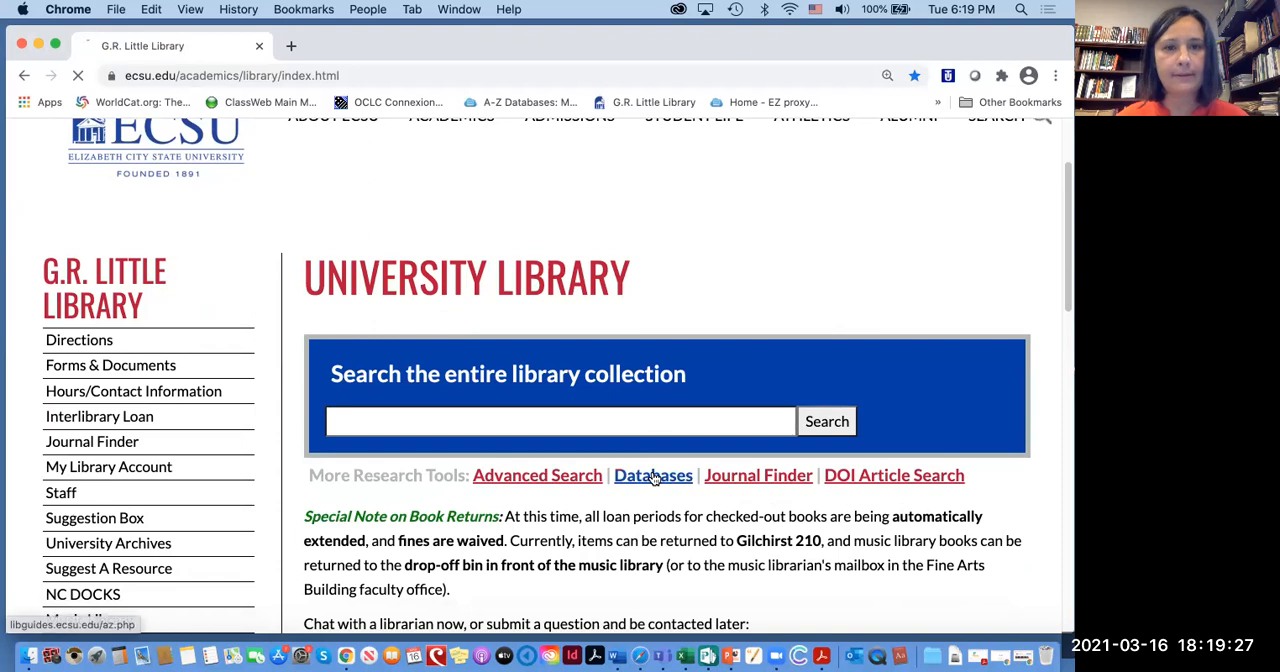
# Load the A-Z Databases list of 251 databases and show the All Database Types options
pyautogui.click(652, 476)
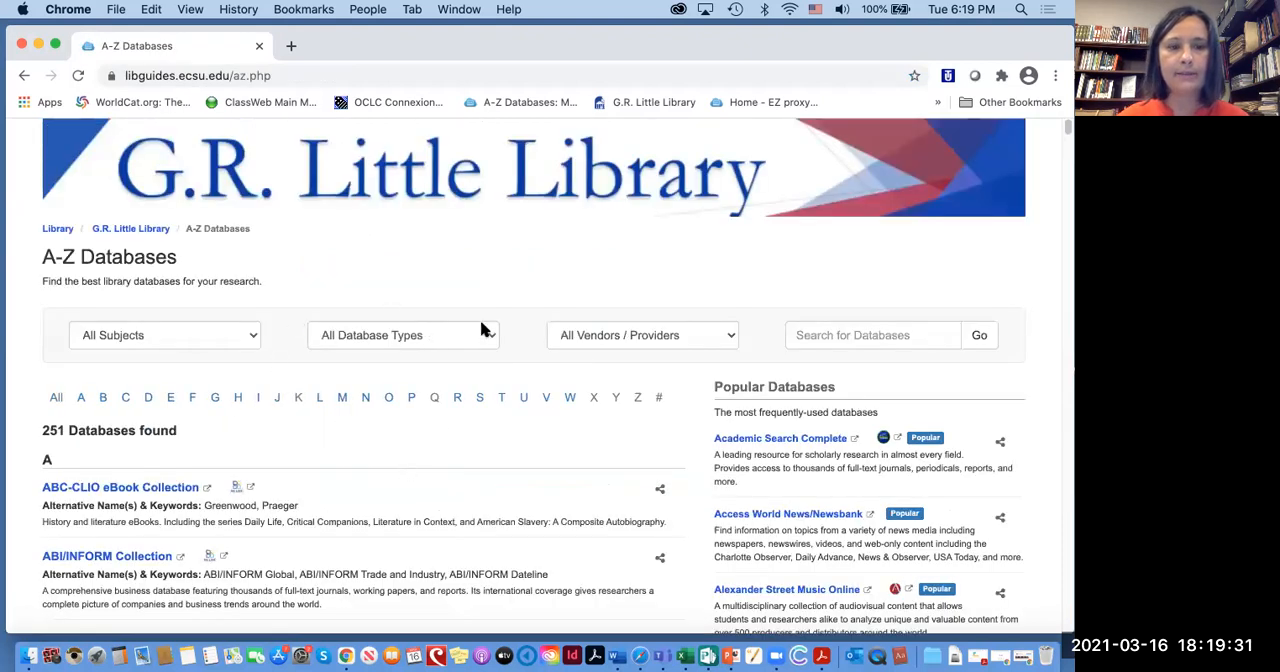
pyautogui.click(404, 336)
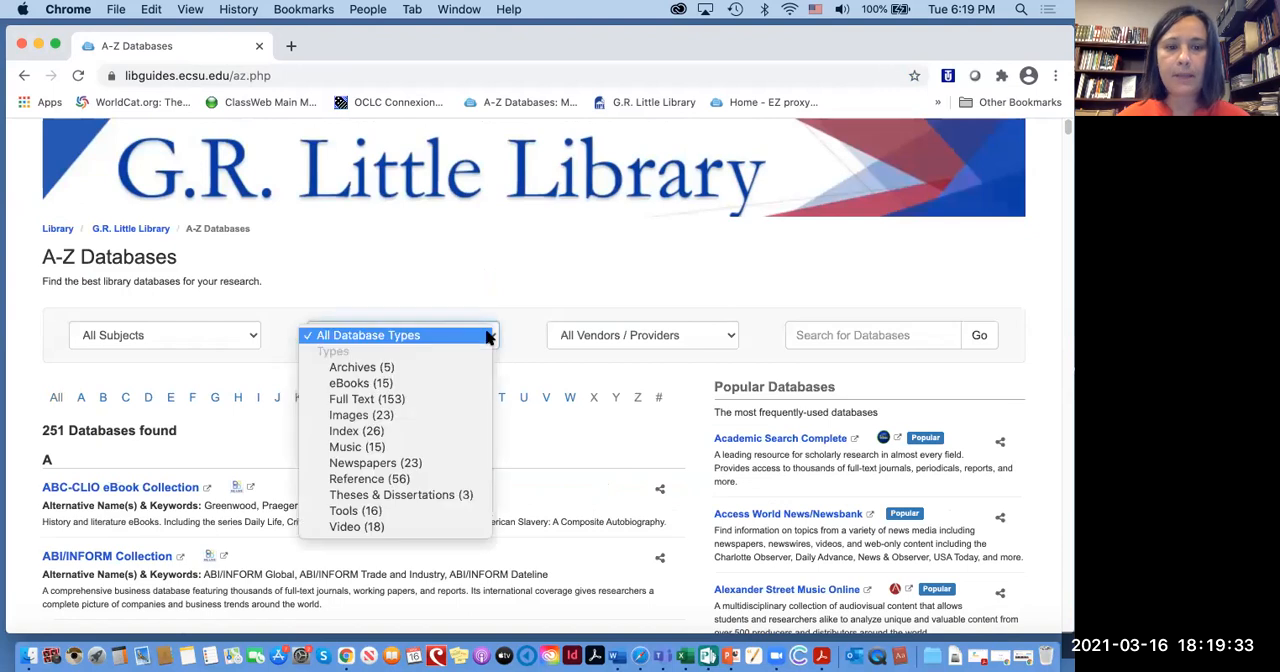
pyautogui.moveTo(356, 528)
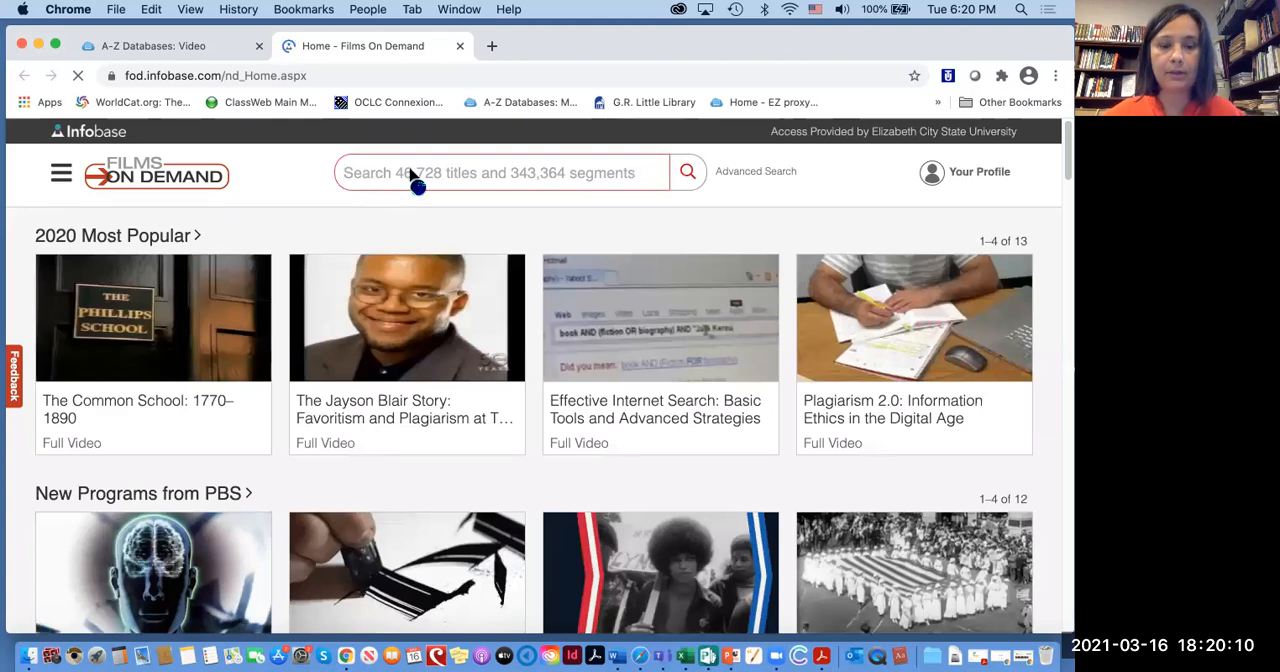
# Search Films On Demand for Frida Kahlo and browse the 120 results toward Frida Kahlo: Portrait of an Artist
pyautogui.write('F')
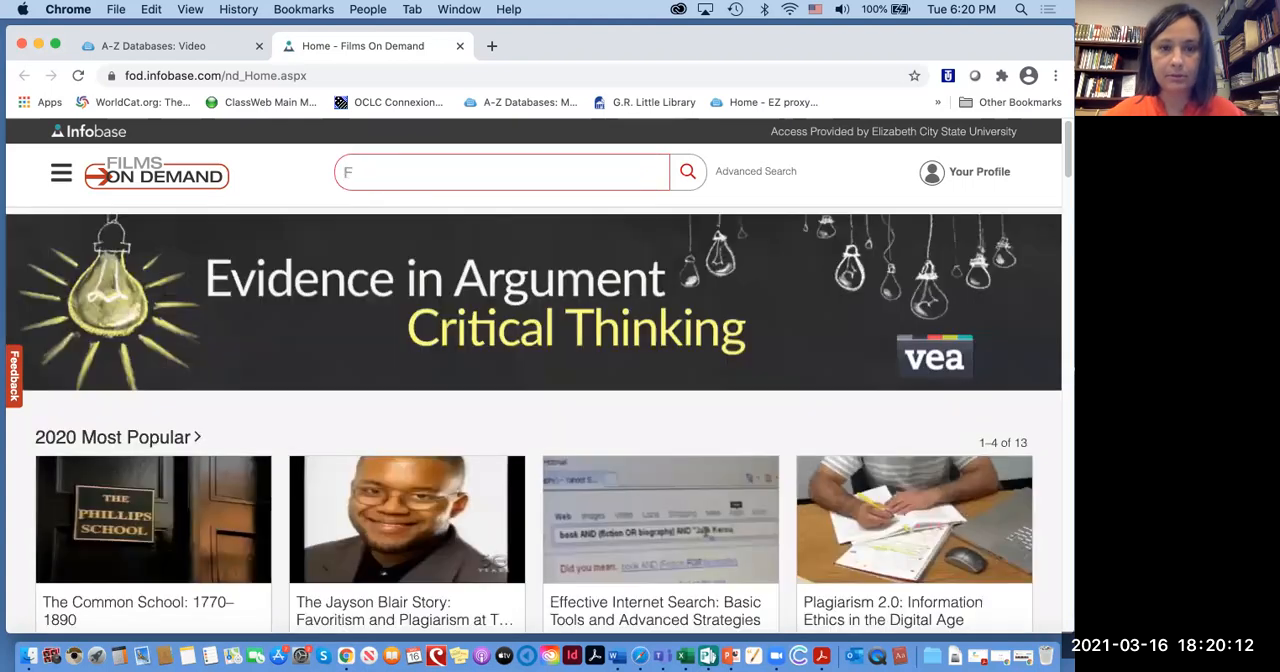
pyautogui.write('rida Kahlo')
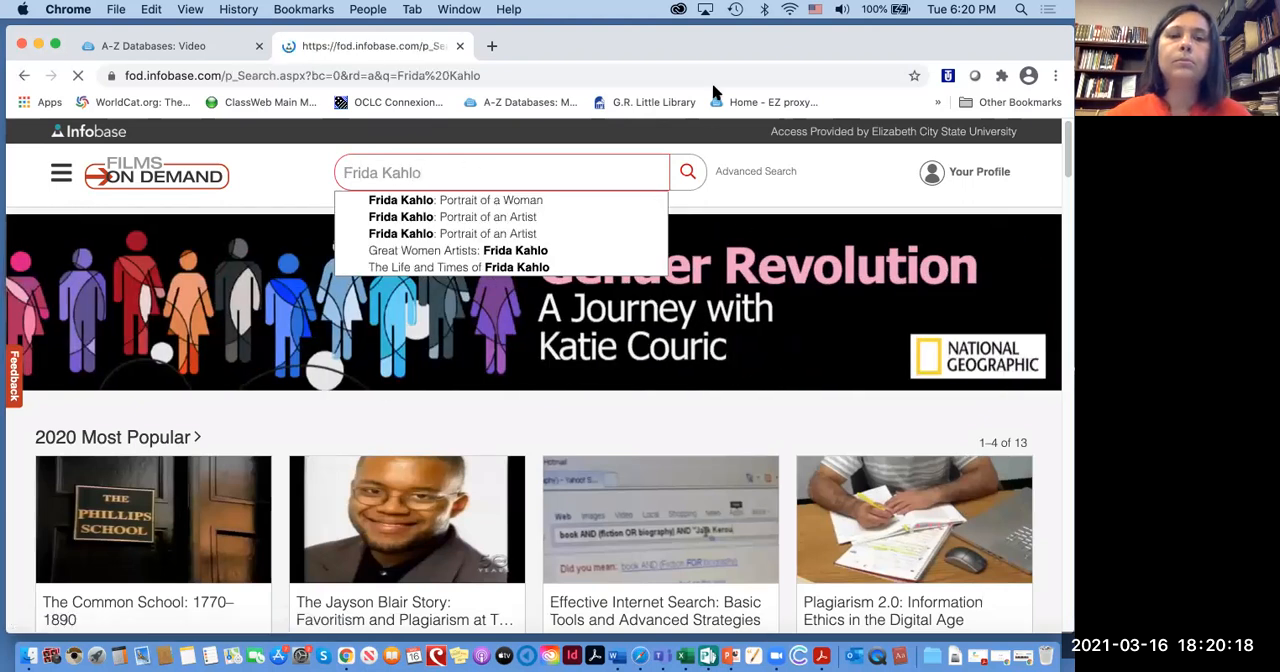
pyautogui.click(688, 172)
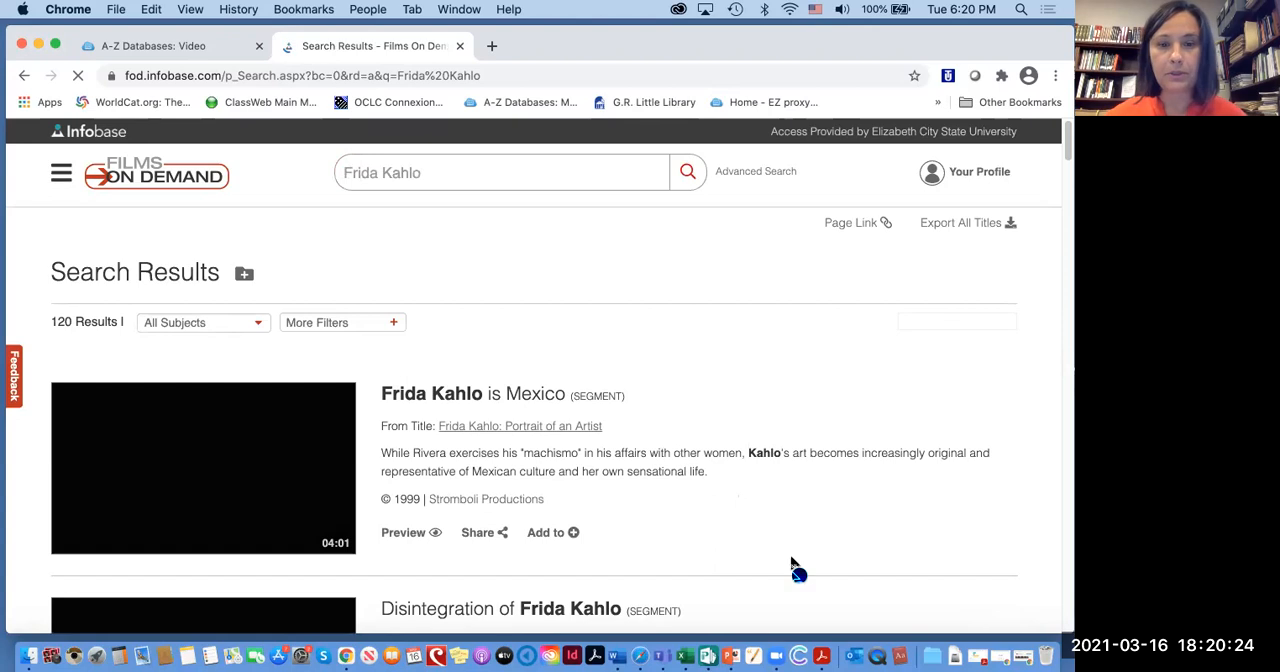
pyautogui.scroll(-3)
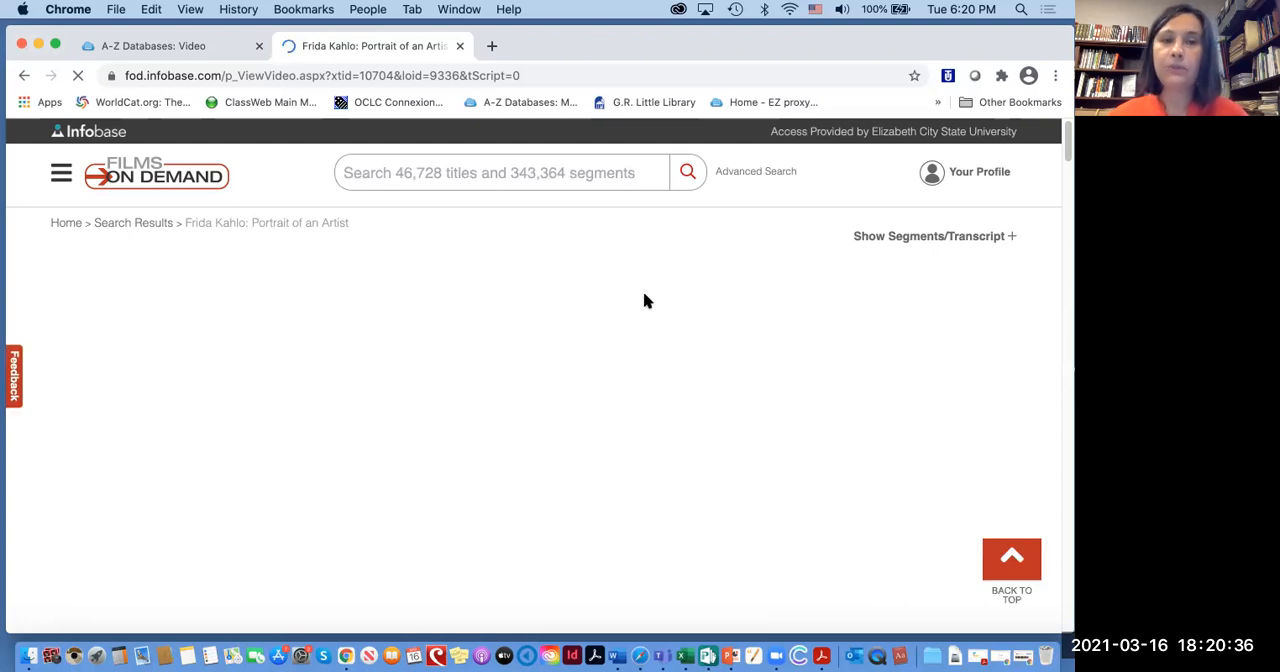
# Show the program's nine-segment list and load the Frida Kahlo is Mexico segment in the player
pyautogui.click(932, 236)
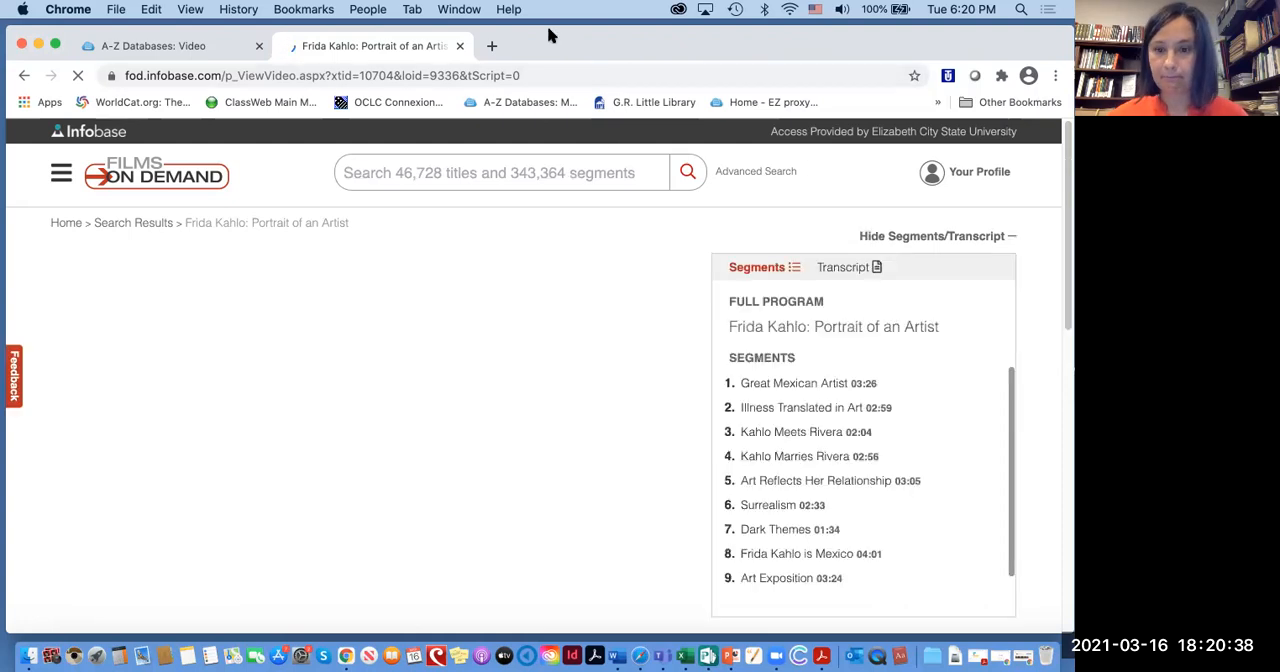
pyautogui.click(796, 552)
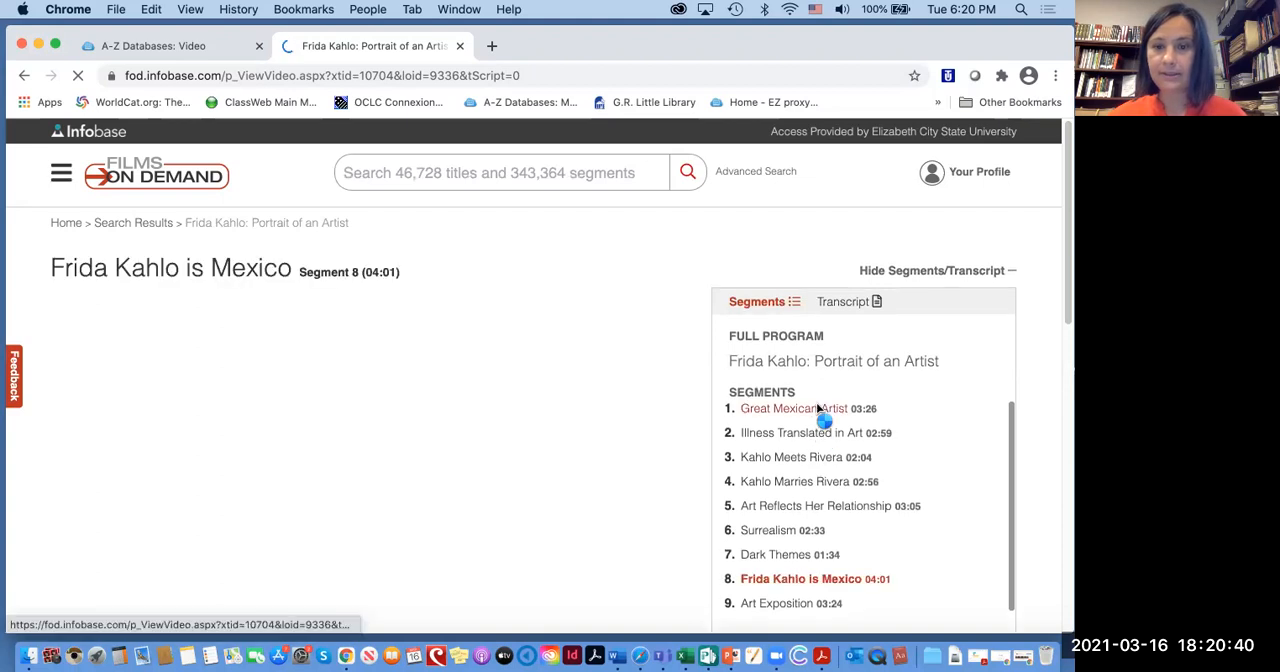
pyautogui.click(792, 408)
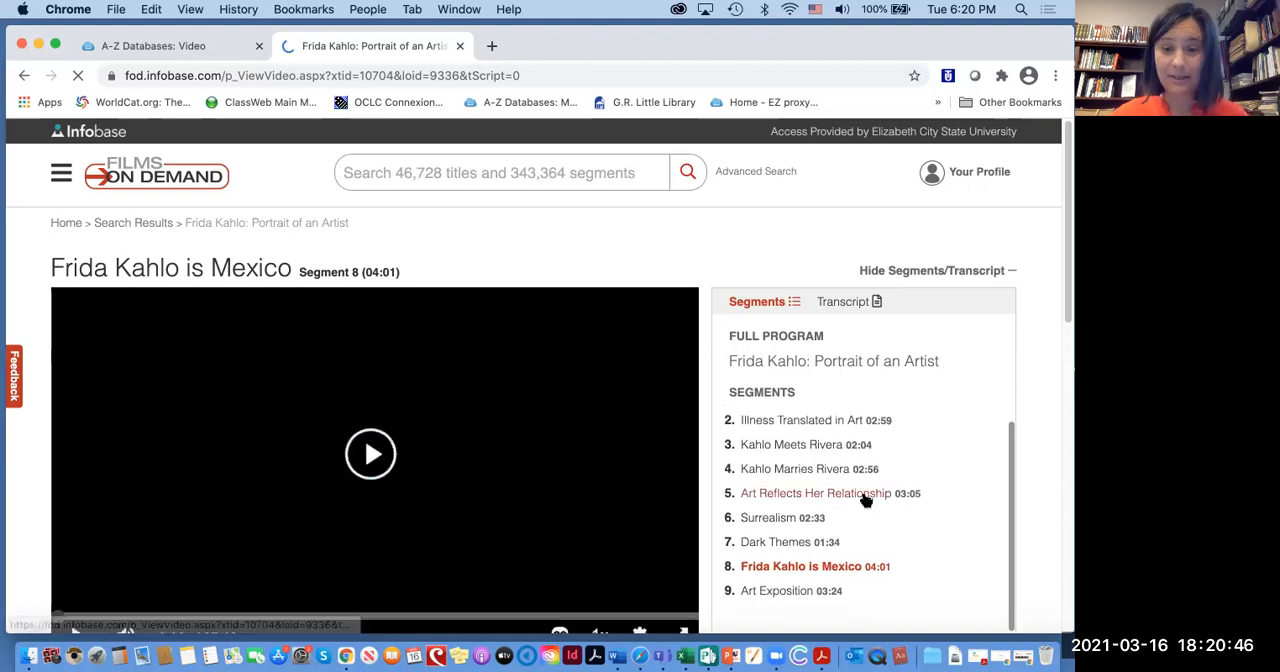
pyautogui.scroll(-3)
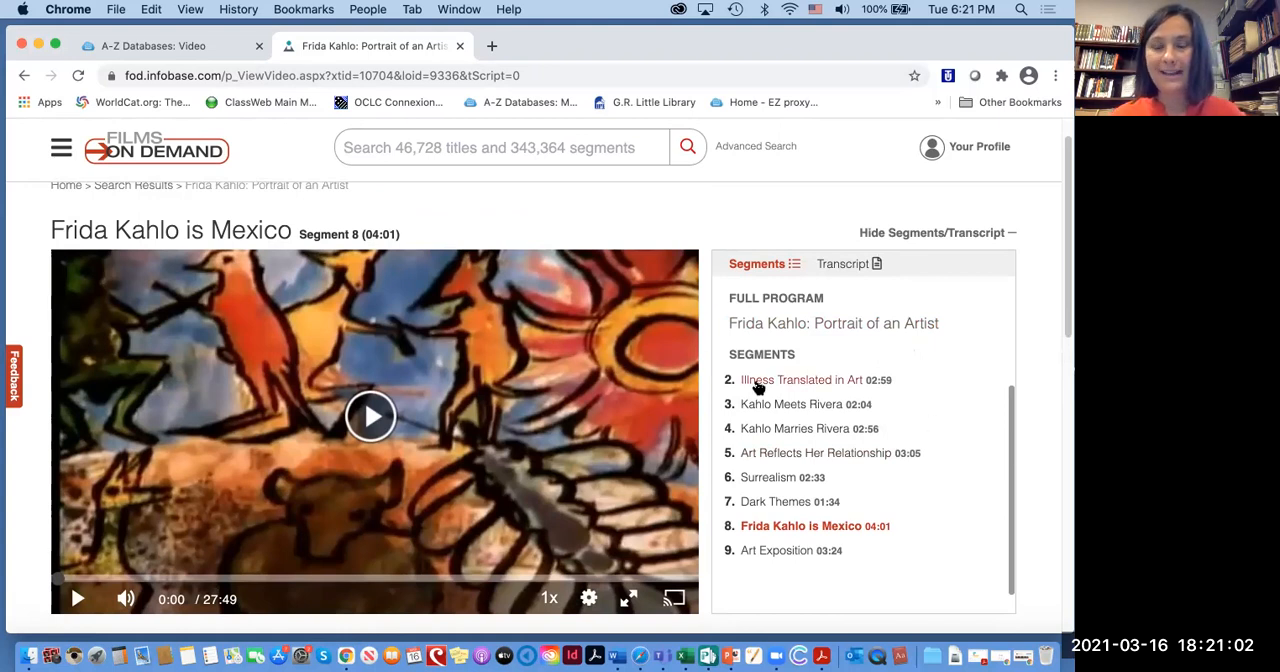
pyautogui.moveTo(152, 46)
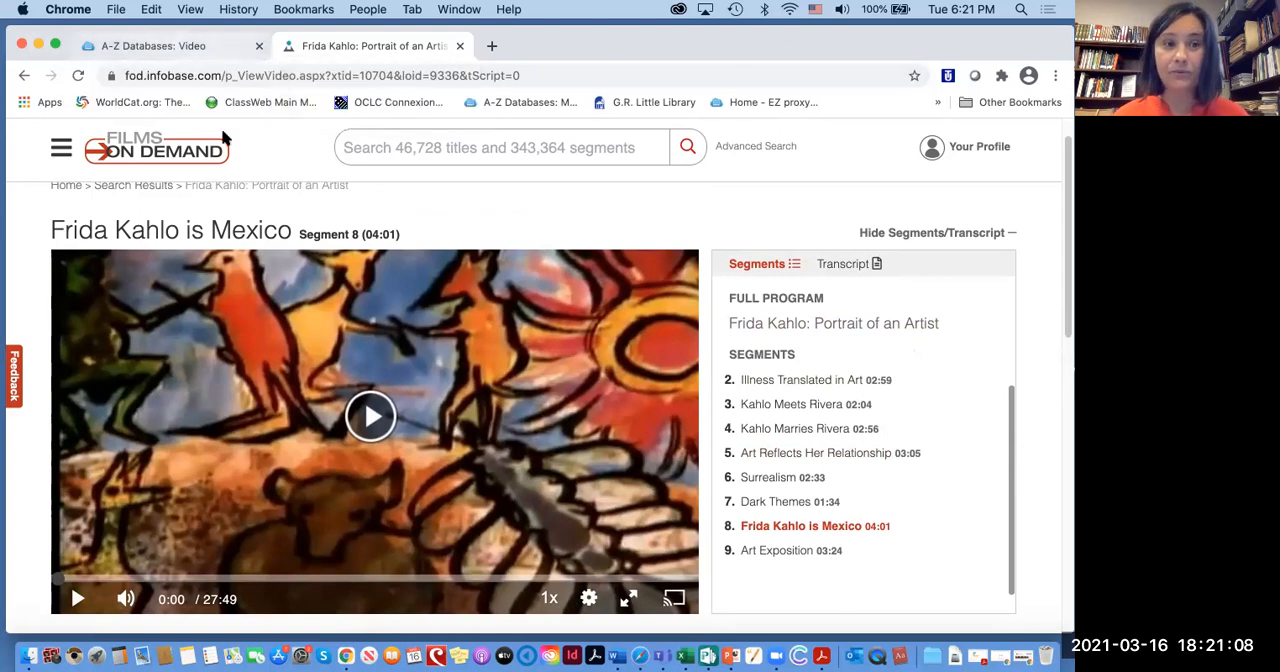
# Return to the A-Z Databases: Video list and browse down to CuriosityStream and Films On Demand
pyautogui.click(150, 44)
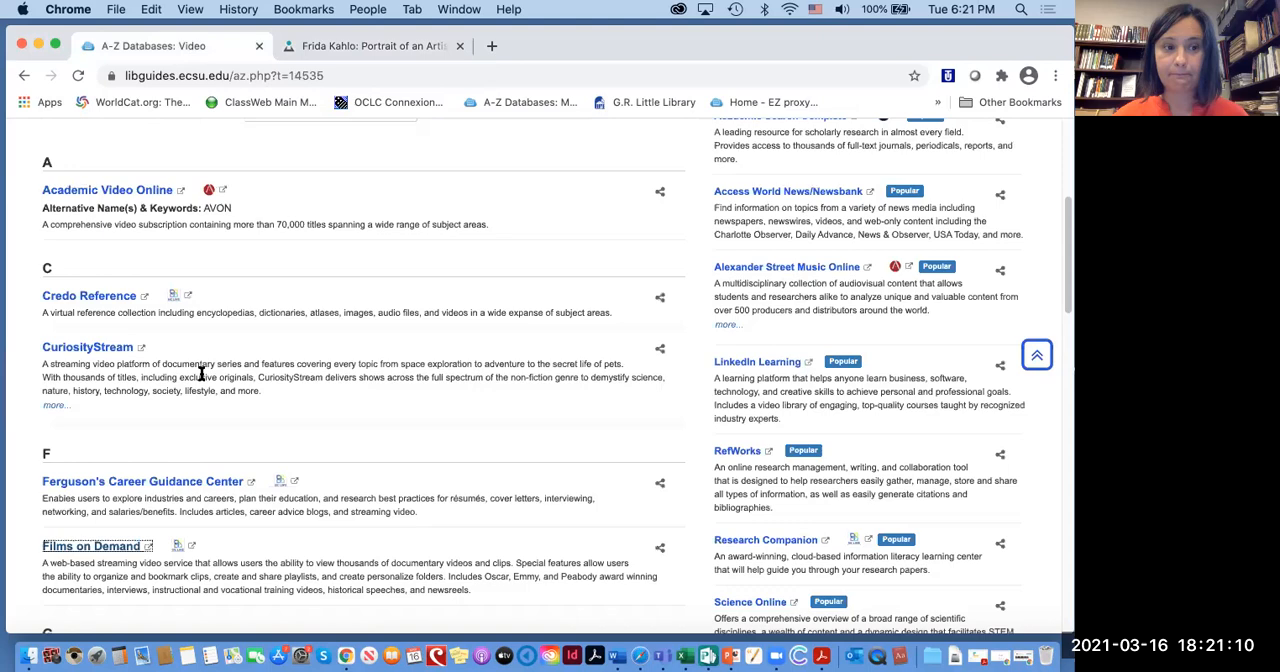
pyautogui.scroll(-3)
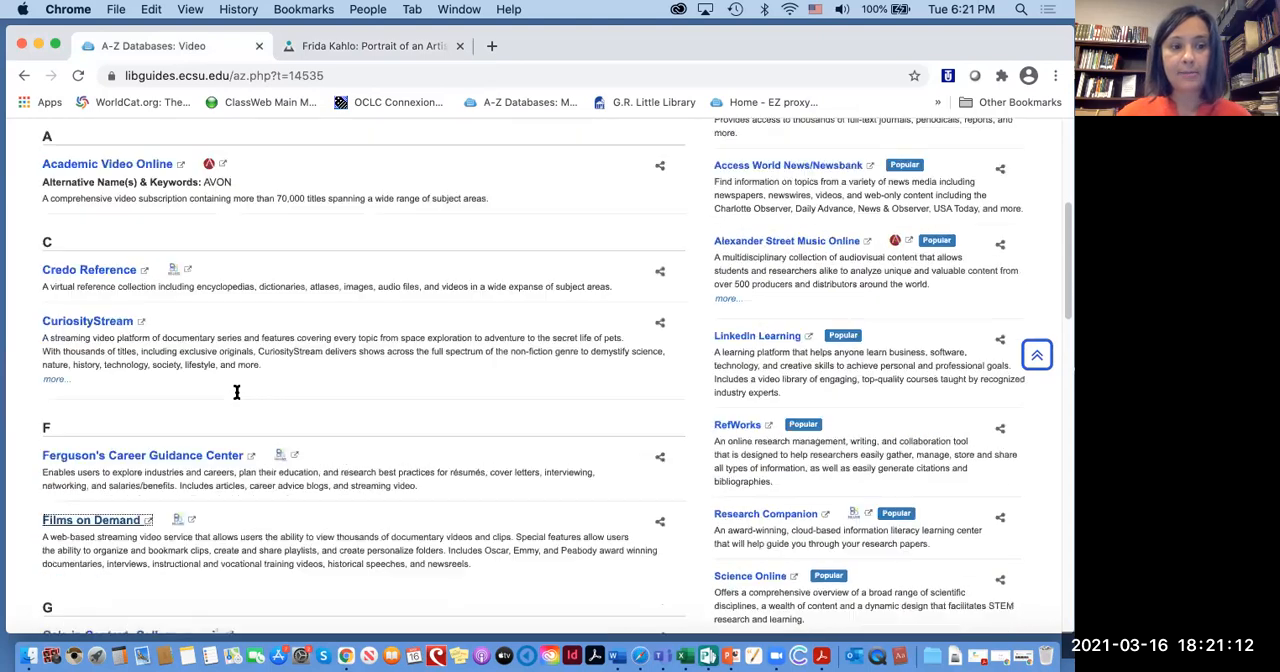
pyautogui.scroll(-3)
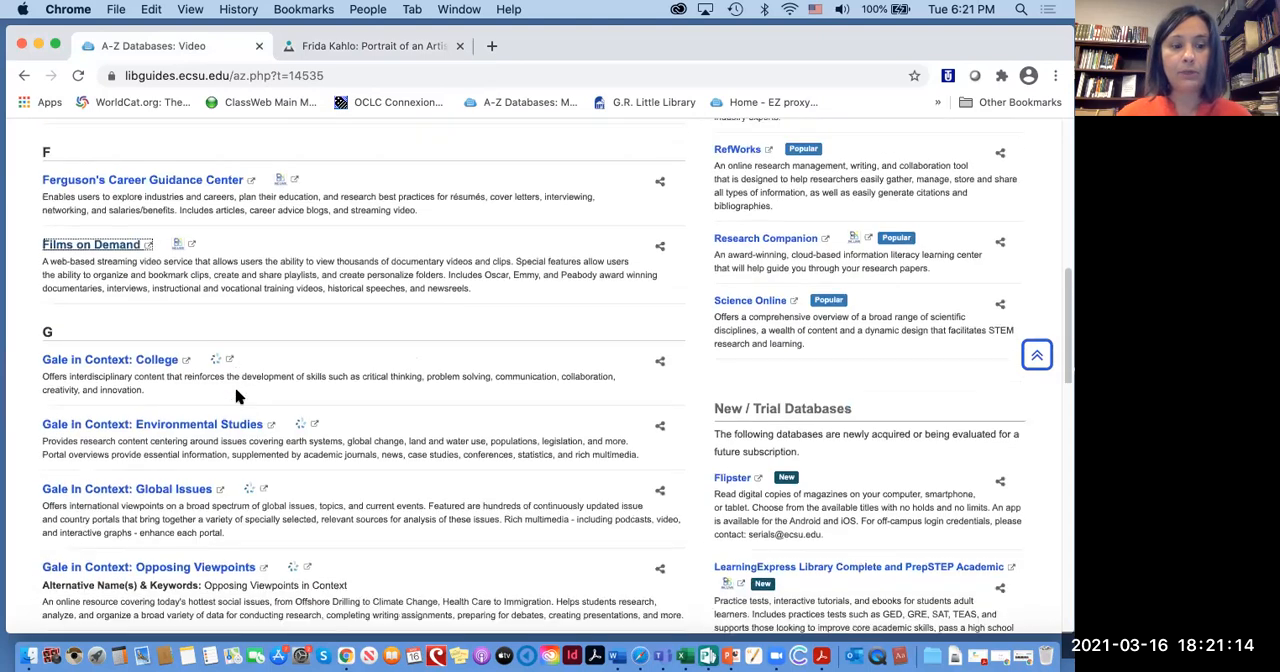
pyautogui.scroll(-3)
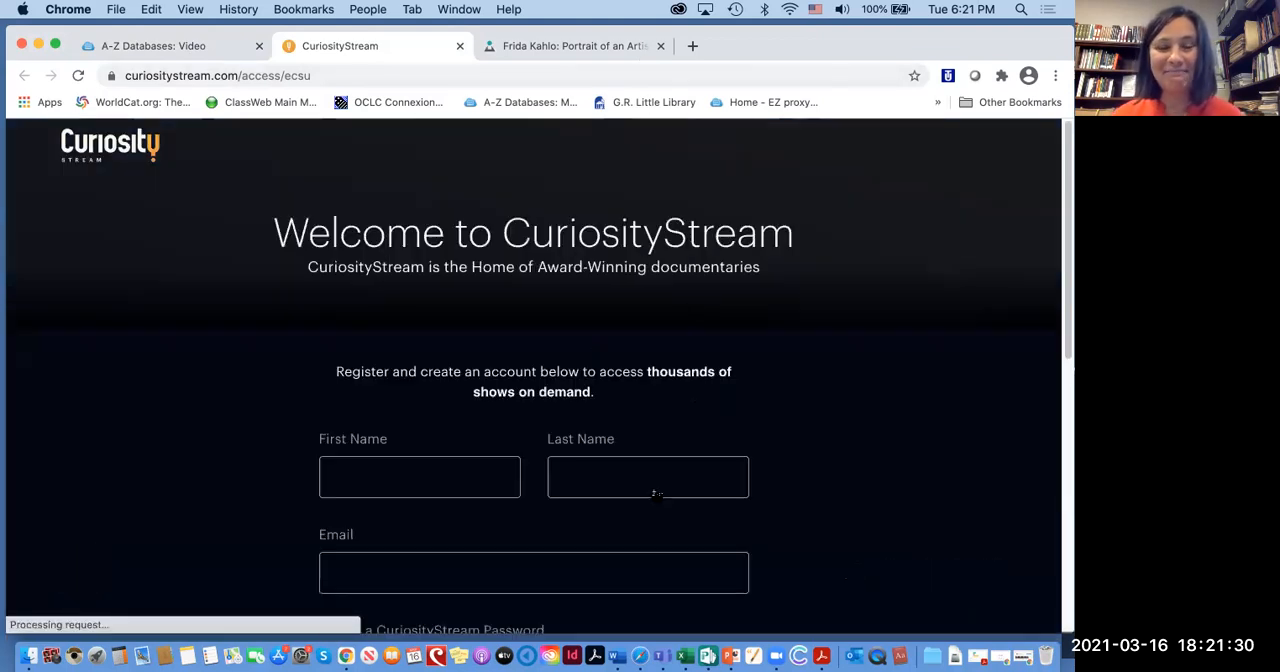
# On CuriosityStream's ECSU access page, choose Sign in here for an existing account instead of registering
pyautogui.scroll(-3)
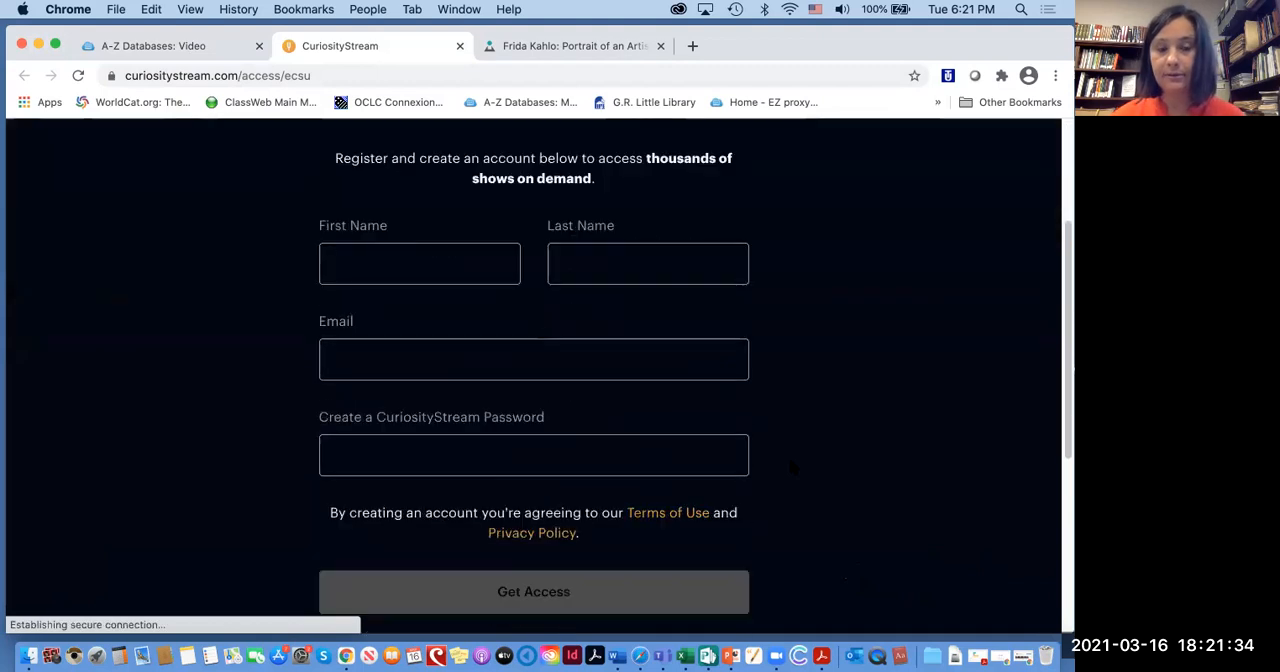
pyautogui.scroll(-3)
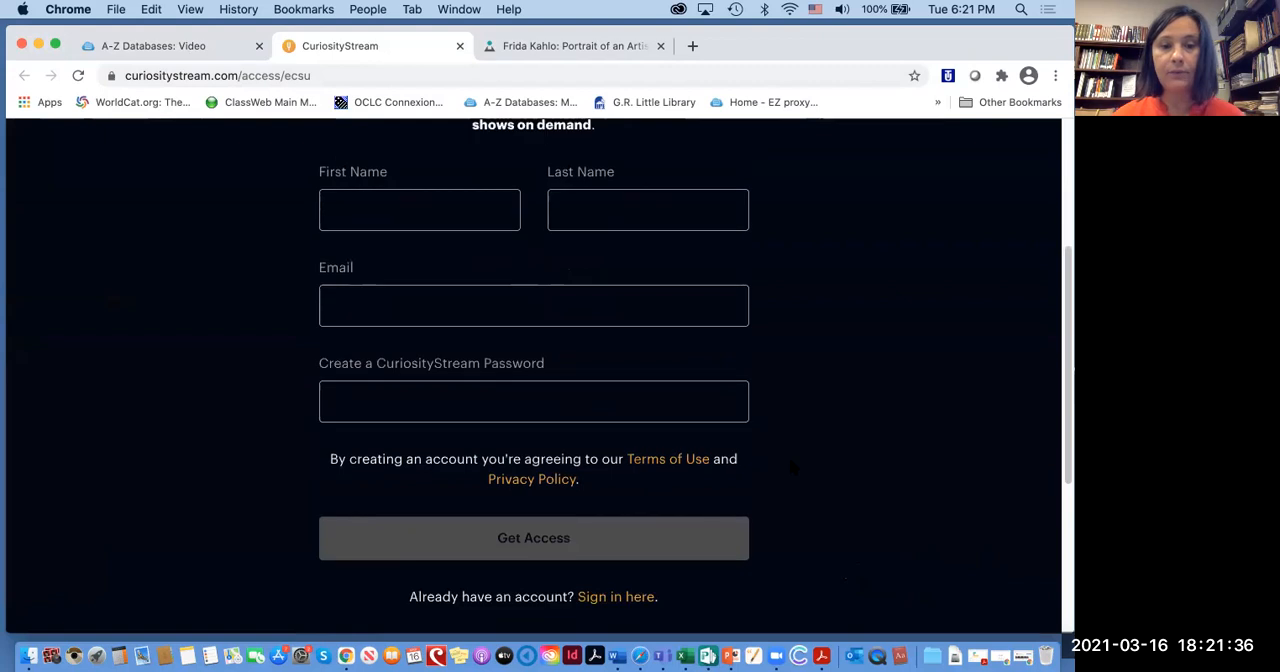
pyautogui.scroll(-3)
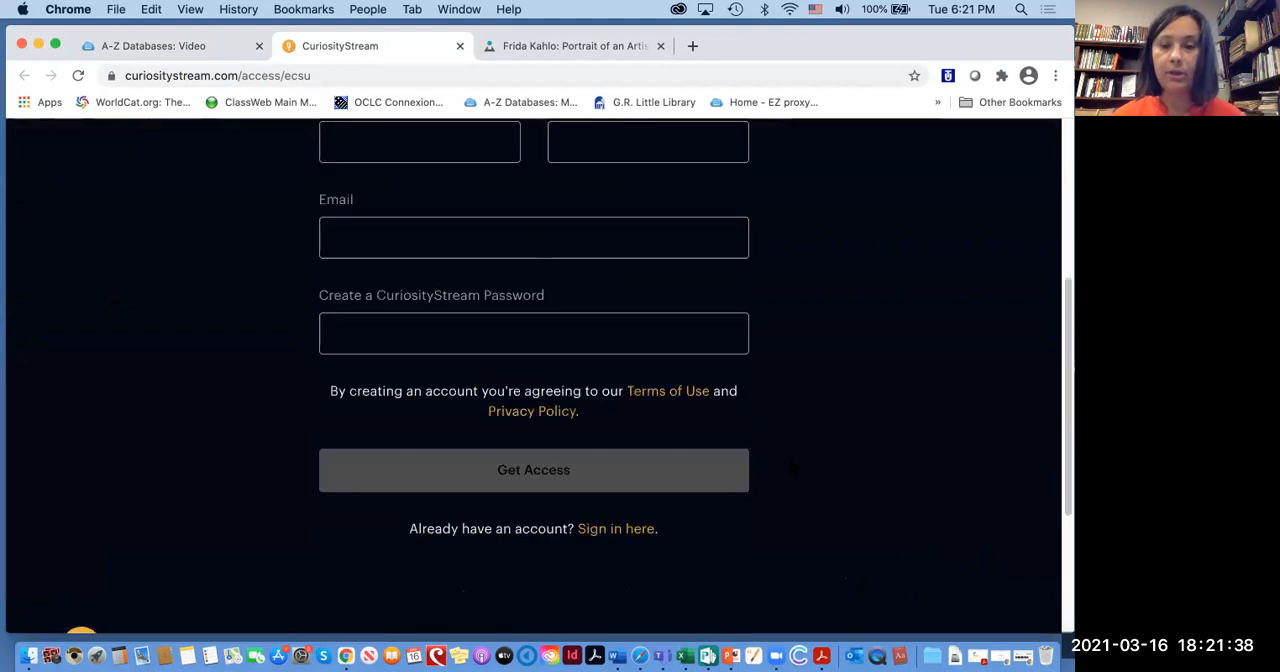
pyautogui.click(616, 528)
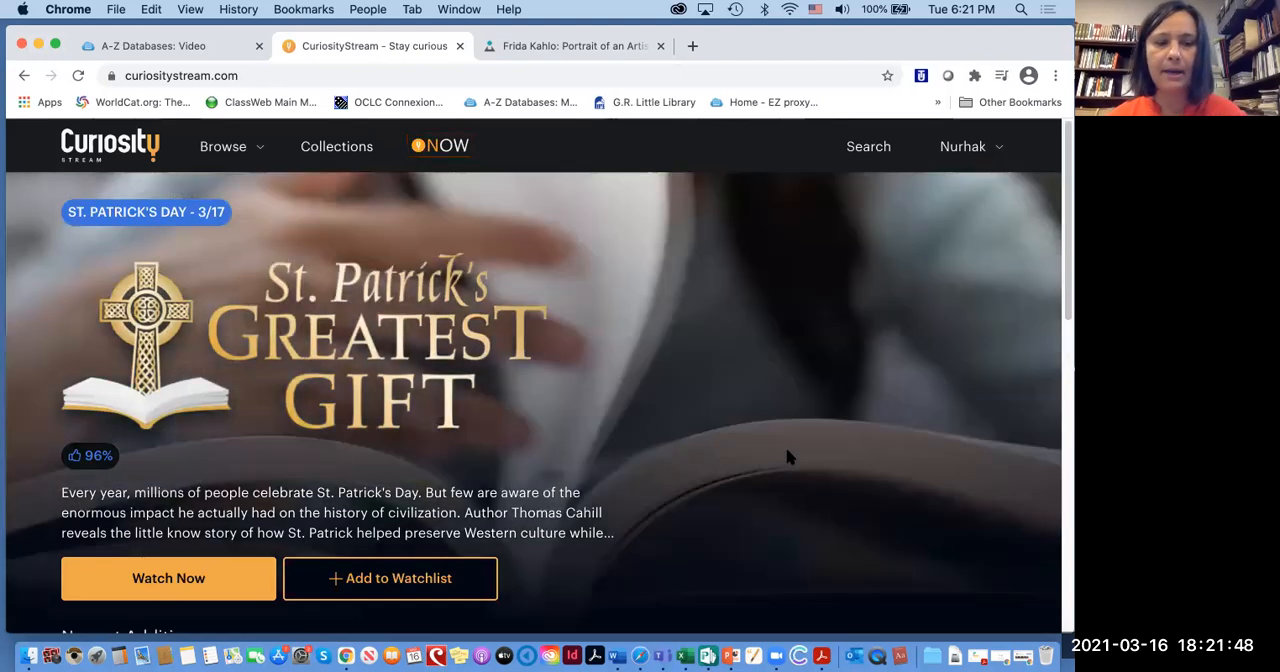
pyautogui.scroll(-3)
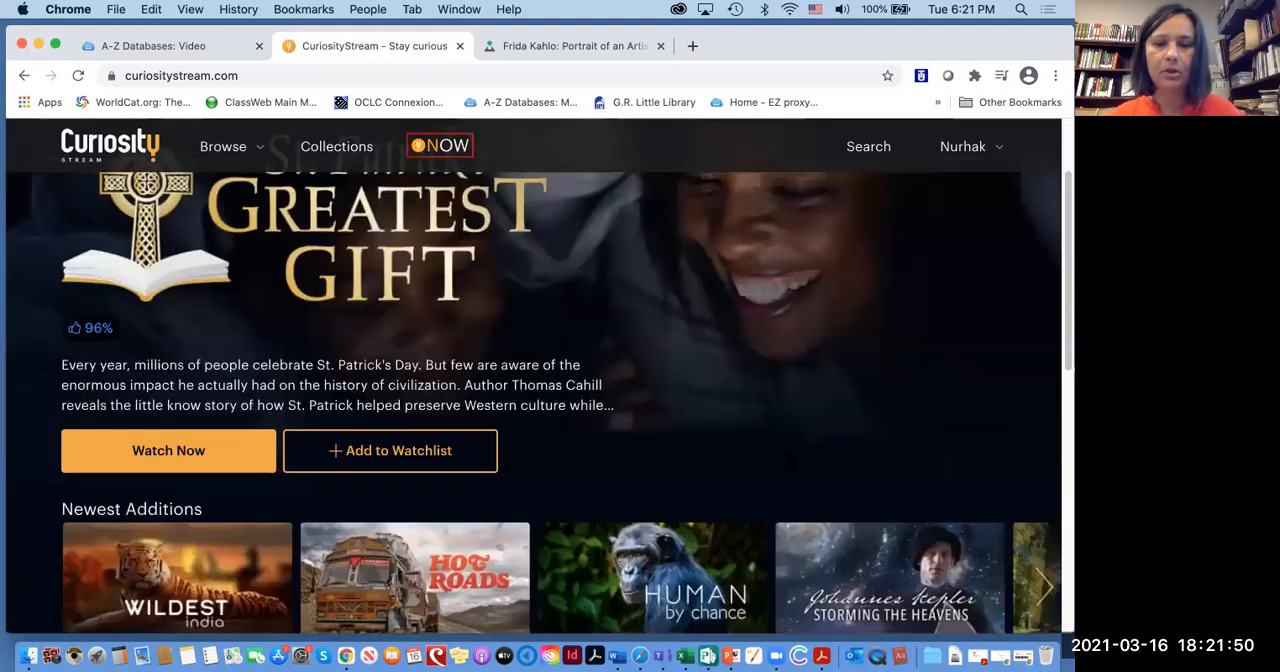
pyautogui.scroll(-3)
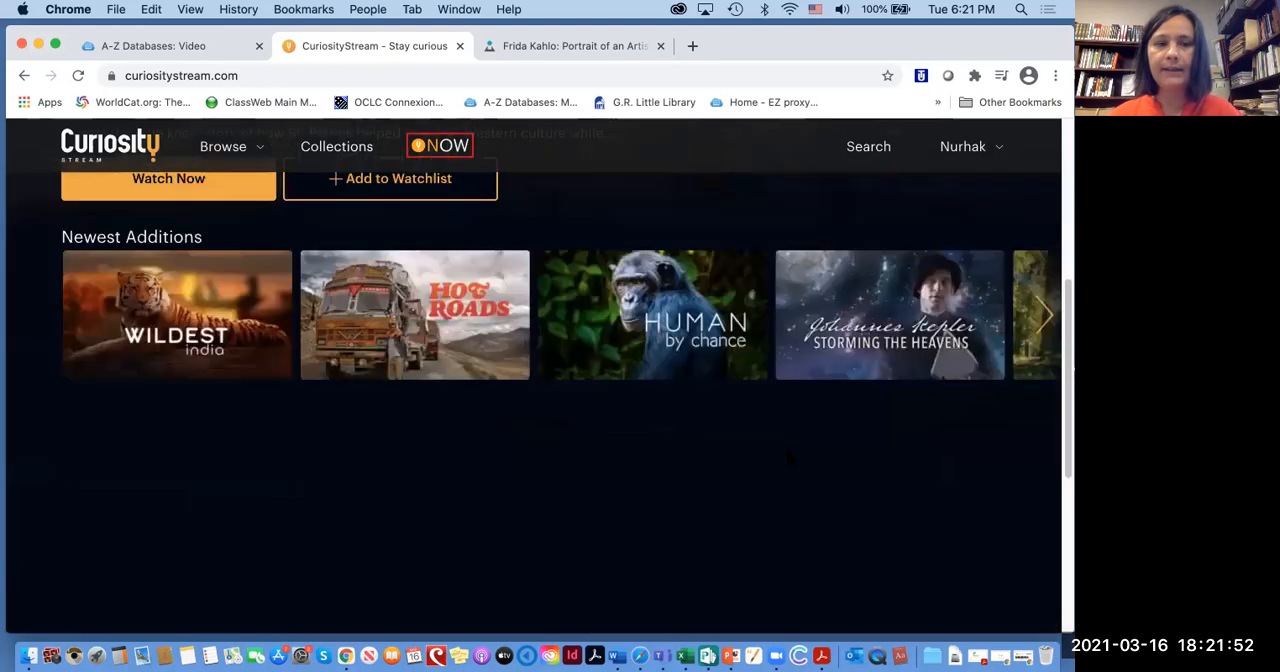
pyautogui.scroll(-3)
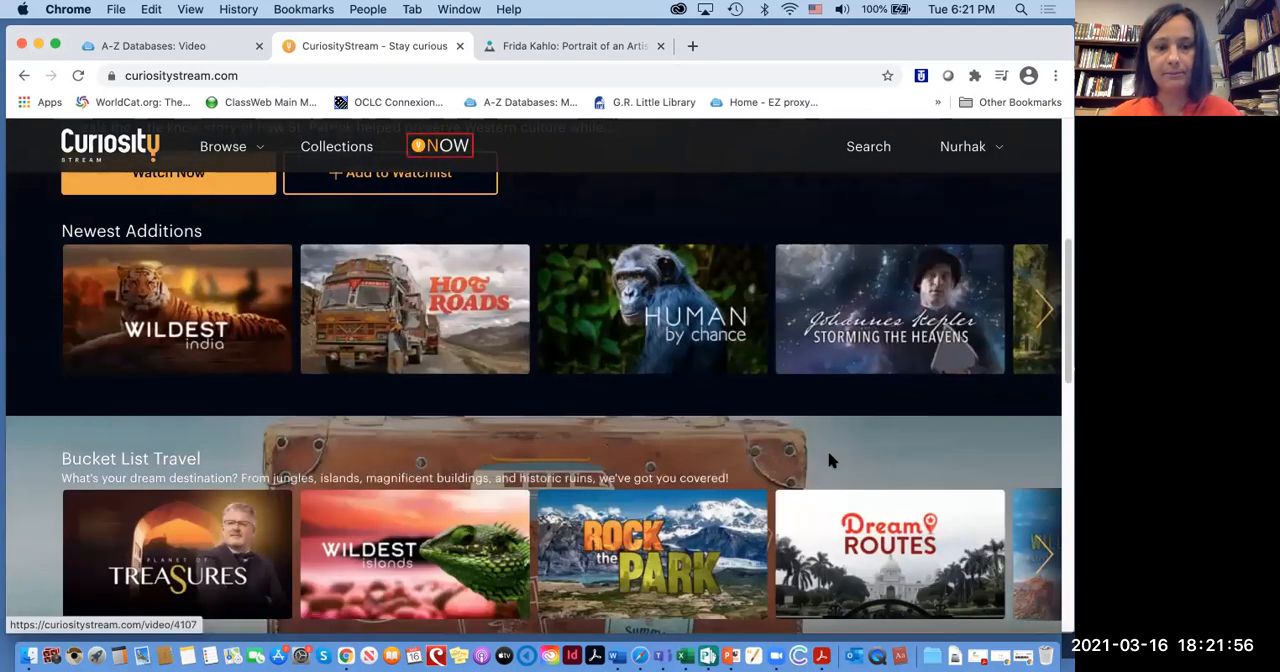
pyautogui.scroll(-3)
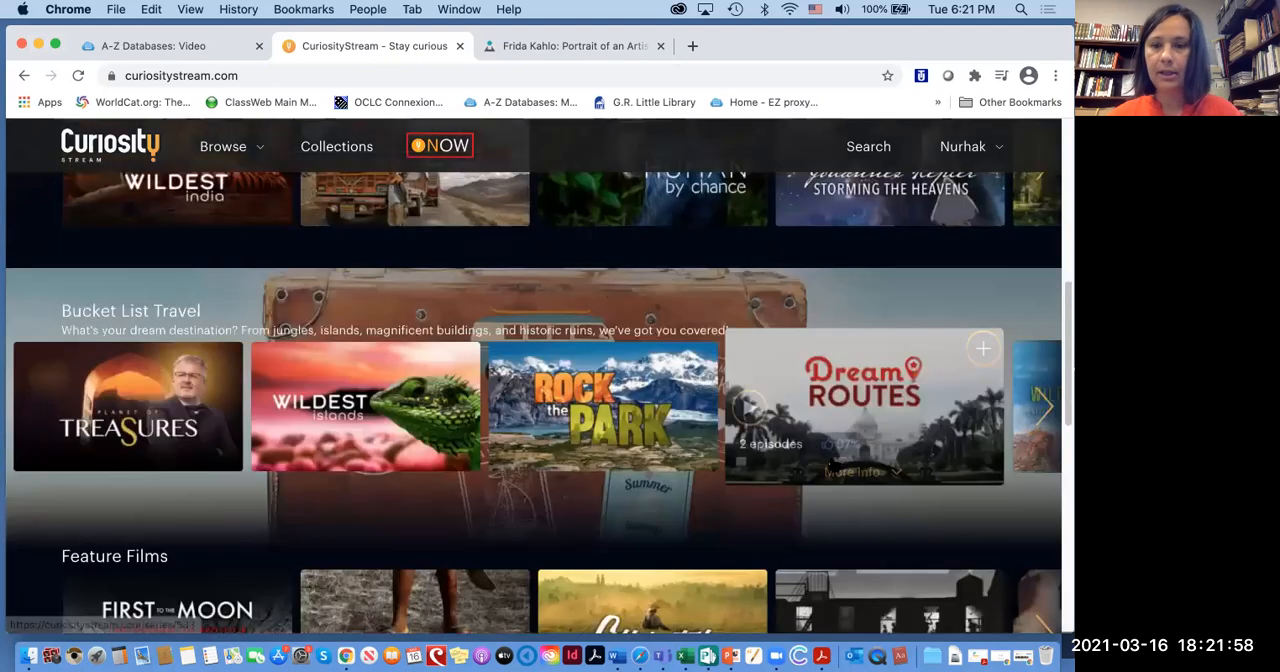
pyautogui.scroll(-3)
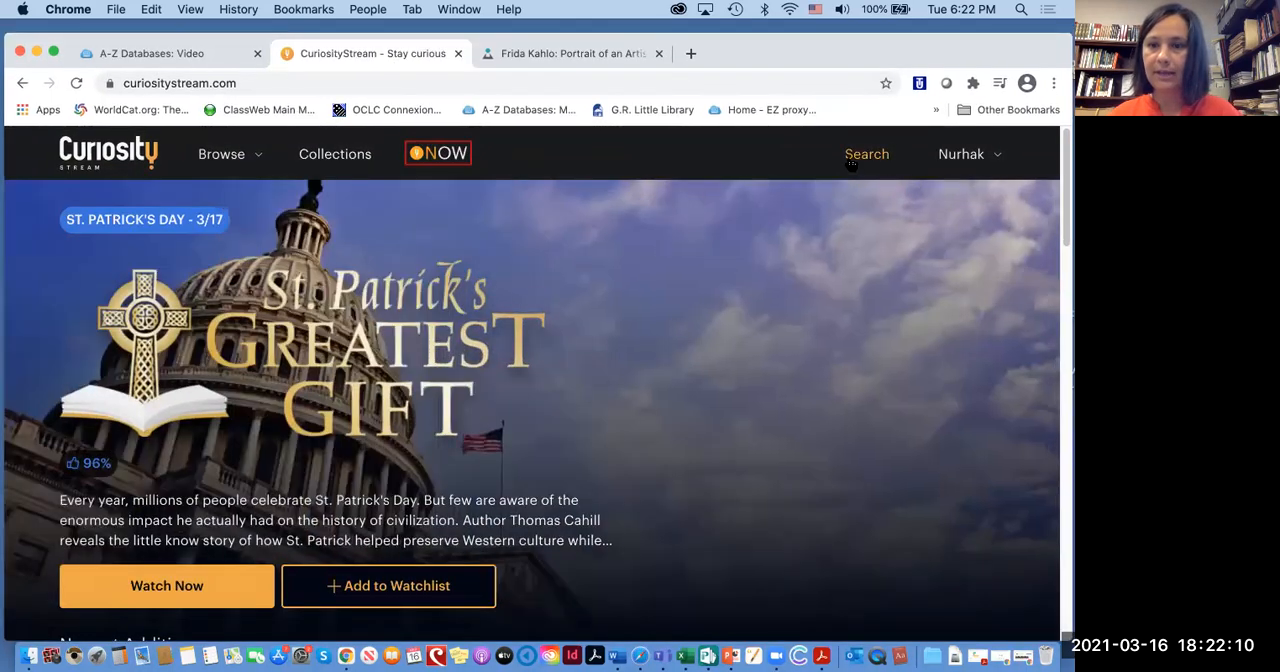
# Search CuriosityStream for Art and browse the resulting video tiles
pyautogui.click(866, 154)
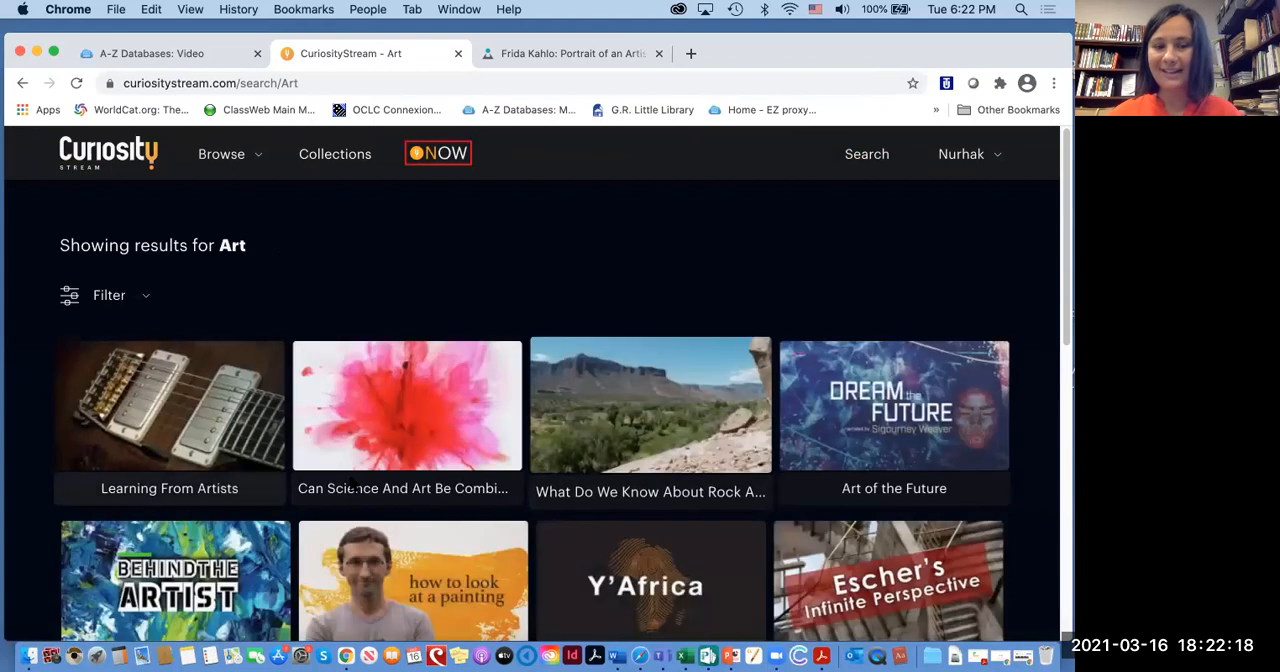
pyautogui.moveTo(406, 404)
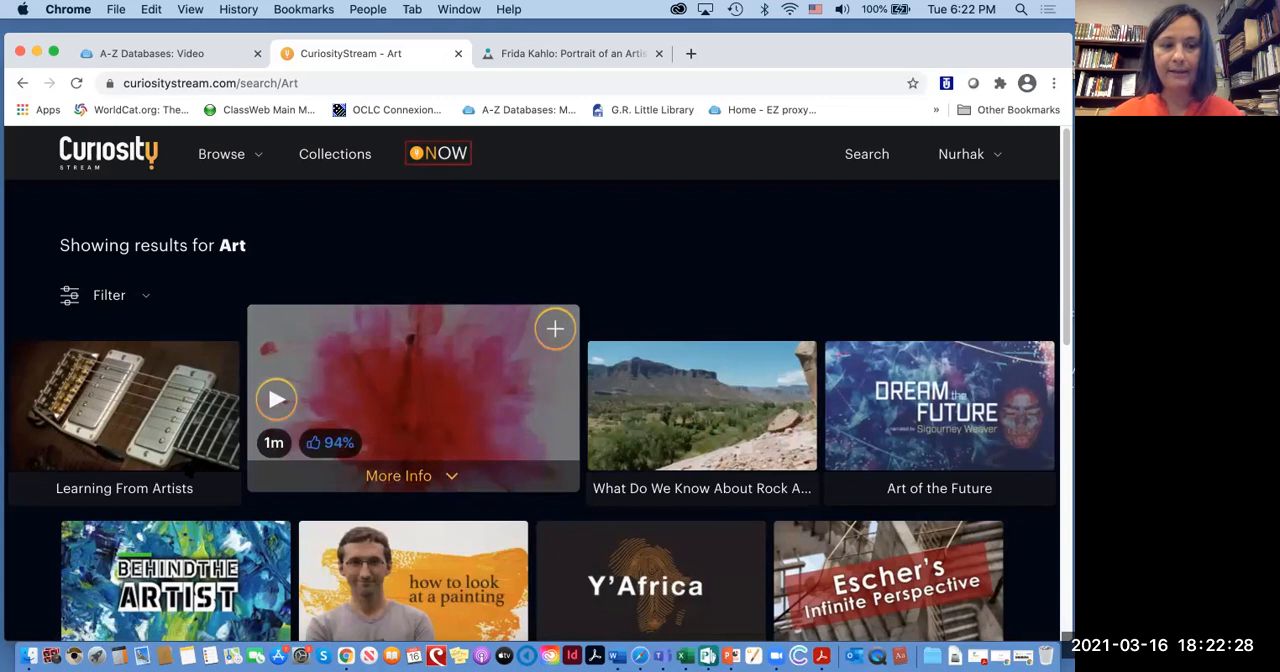
pyautogui.scroll(-3)
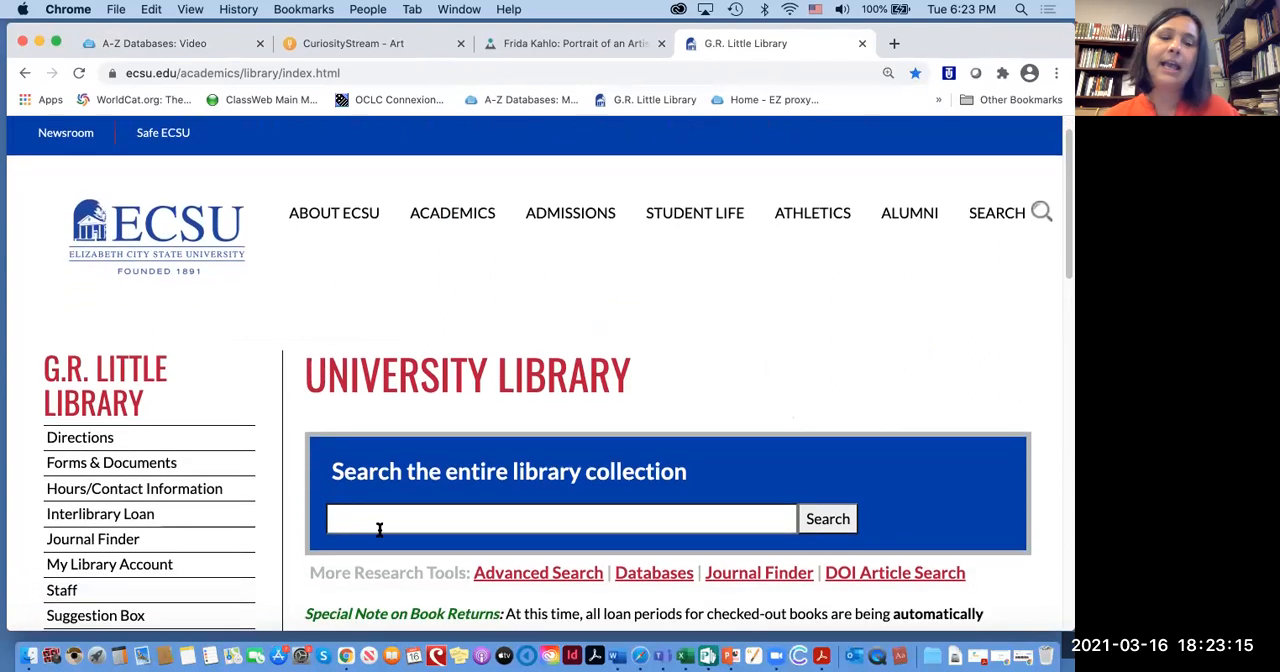
# Search the entire library collection for Frida K and run the 'frida kahlo' suggestion
pyautogui.click(560, 518)
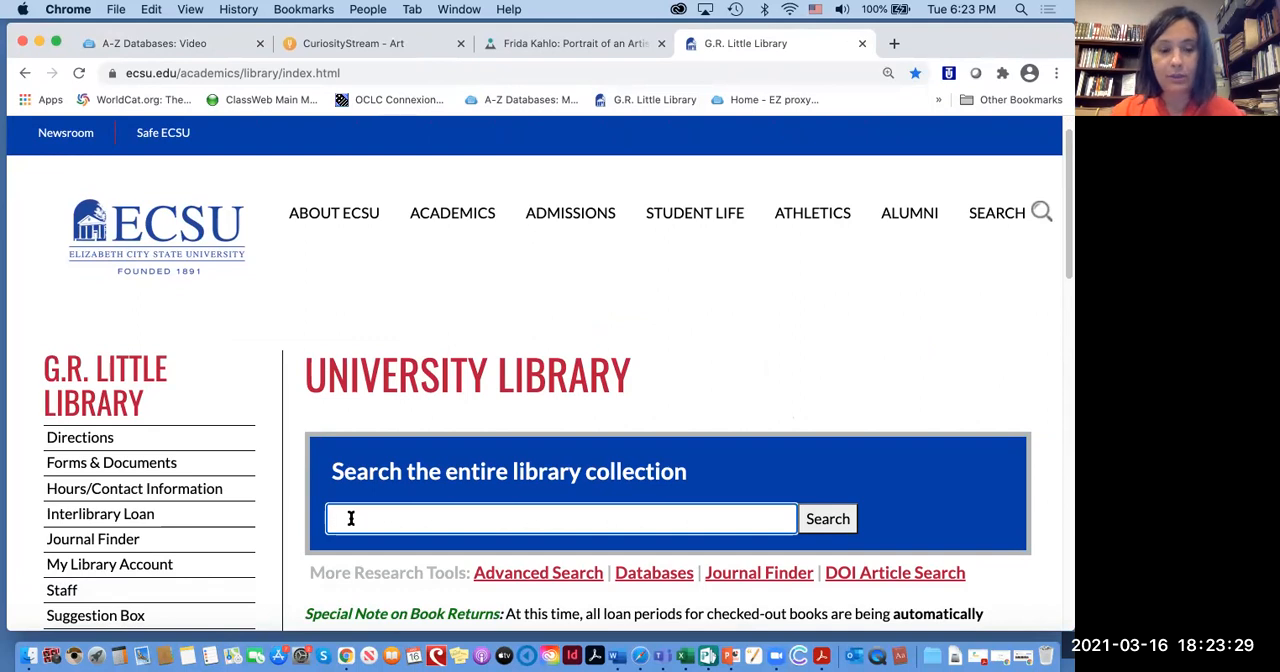
pyautogui.write('Frida K')
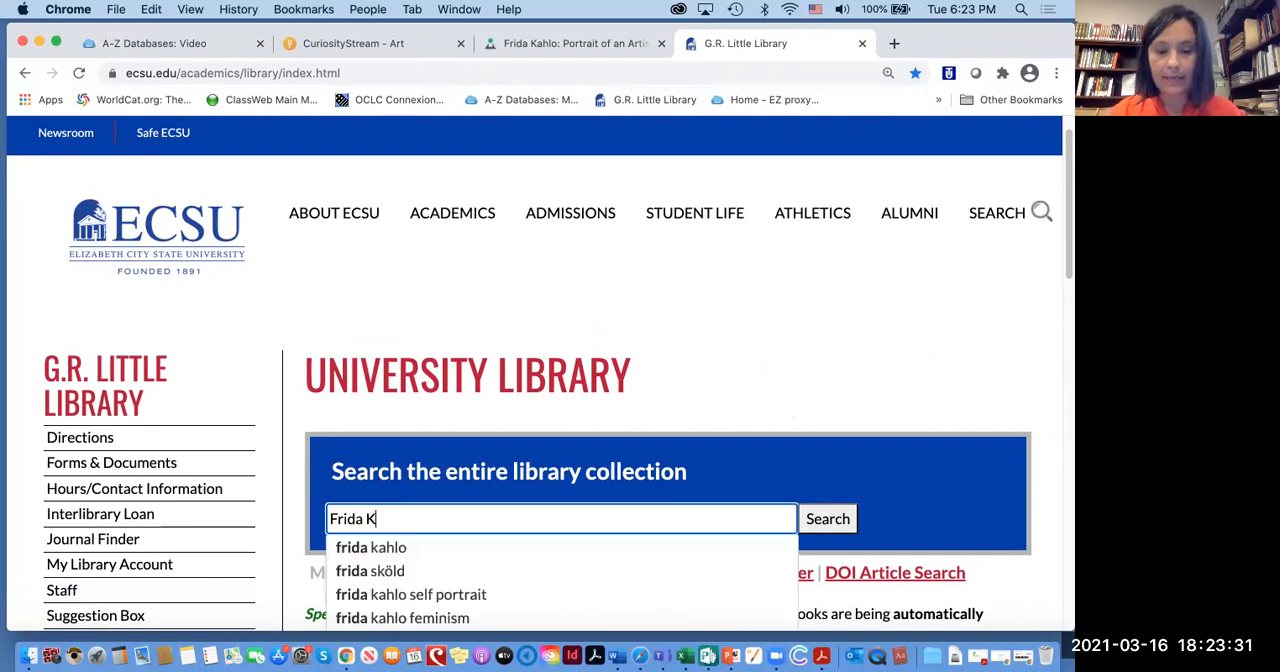
pyautogui.click(828, 518)
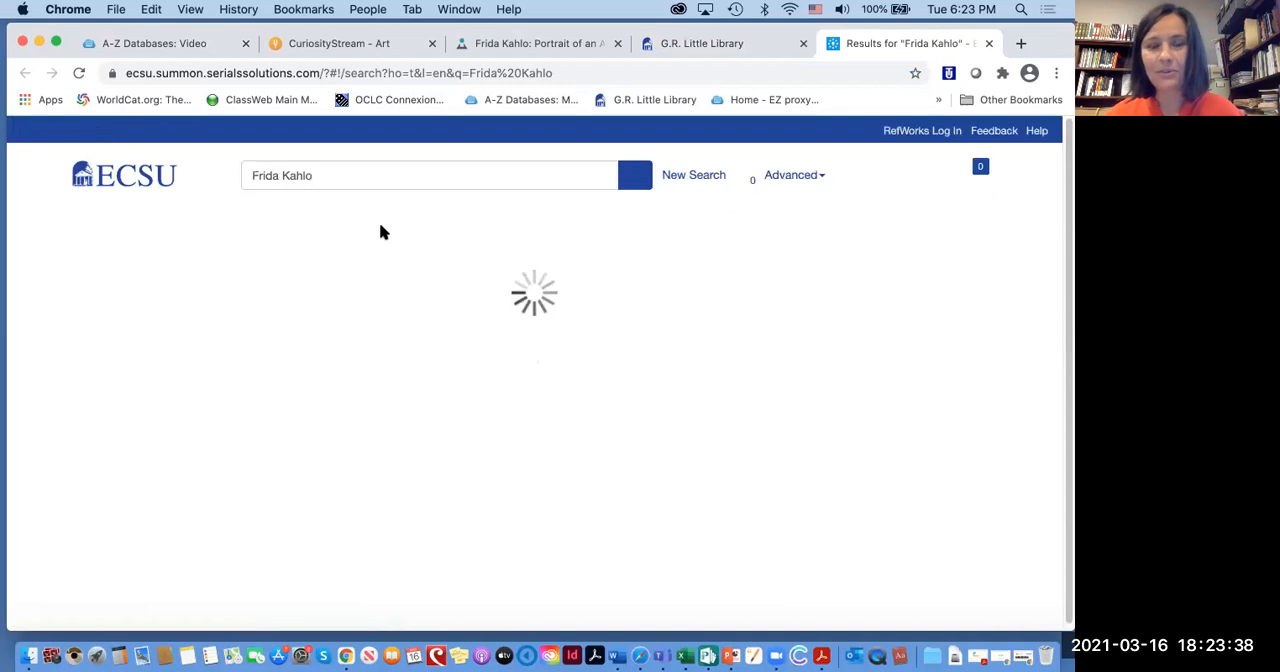
pyautogui.moveTo(380, 270)
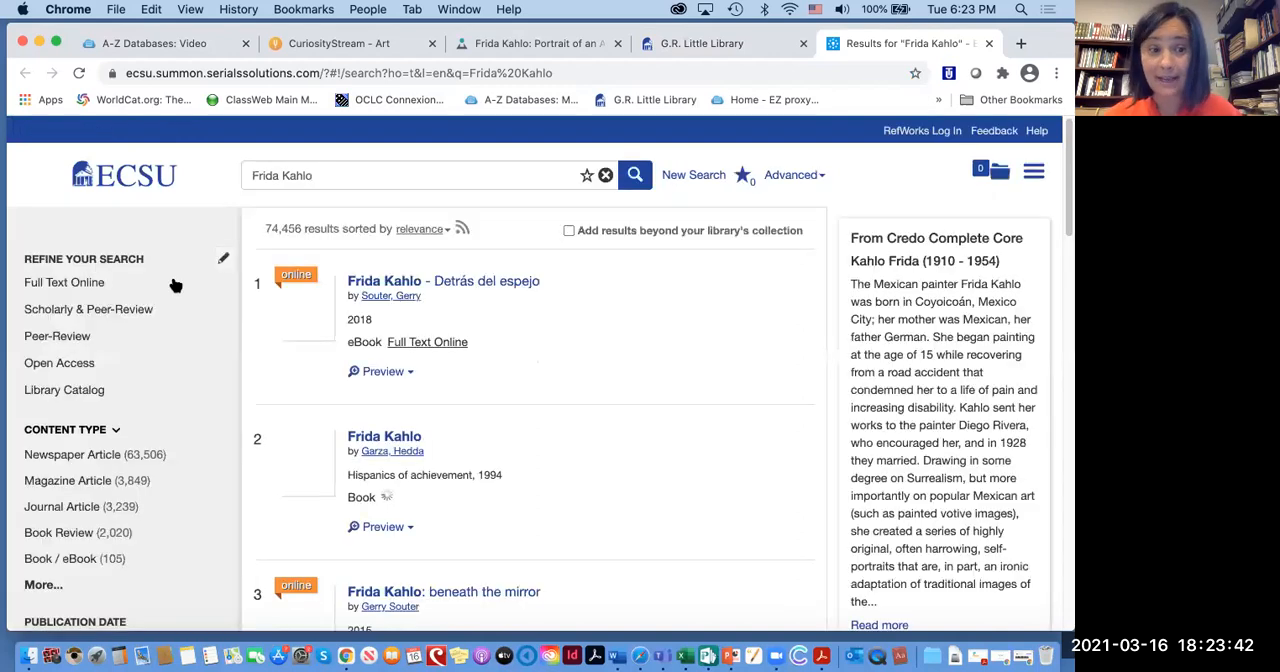
# Expand the full Content Type facet on the 74,456 Summon results and scroll to Video Recording
pyautogui.scroll(-3)
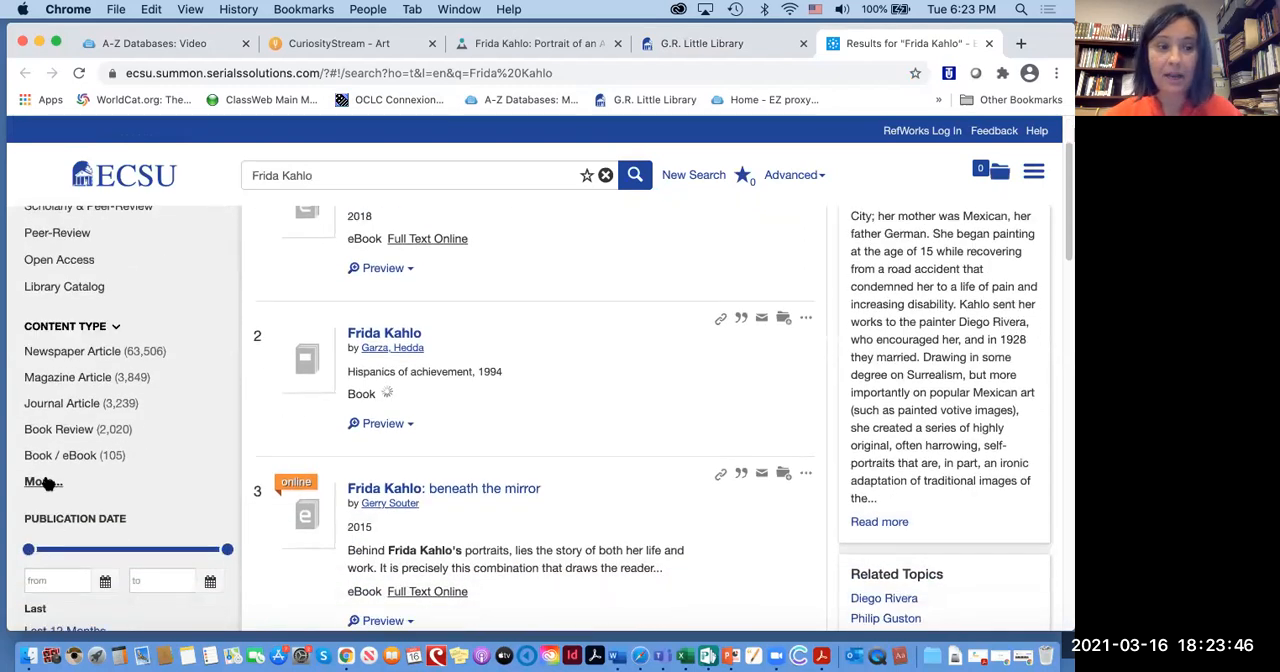
pyautogui.click(44, 480)
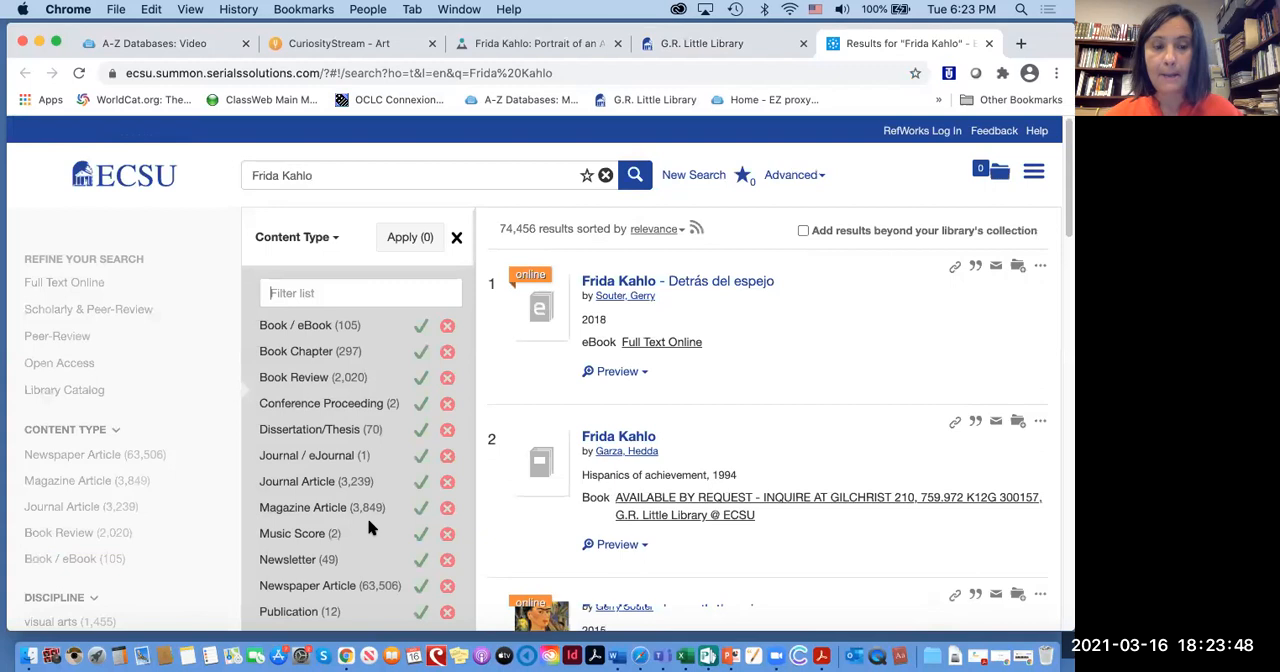
pyautogui.scroll(-3)
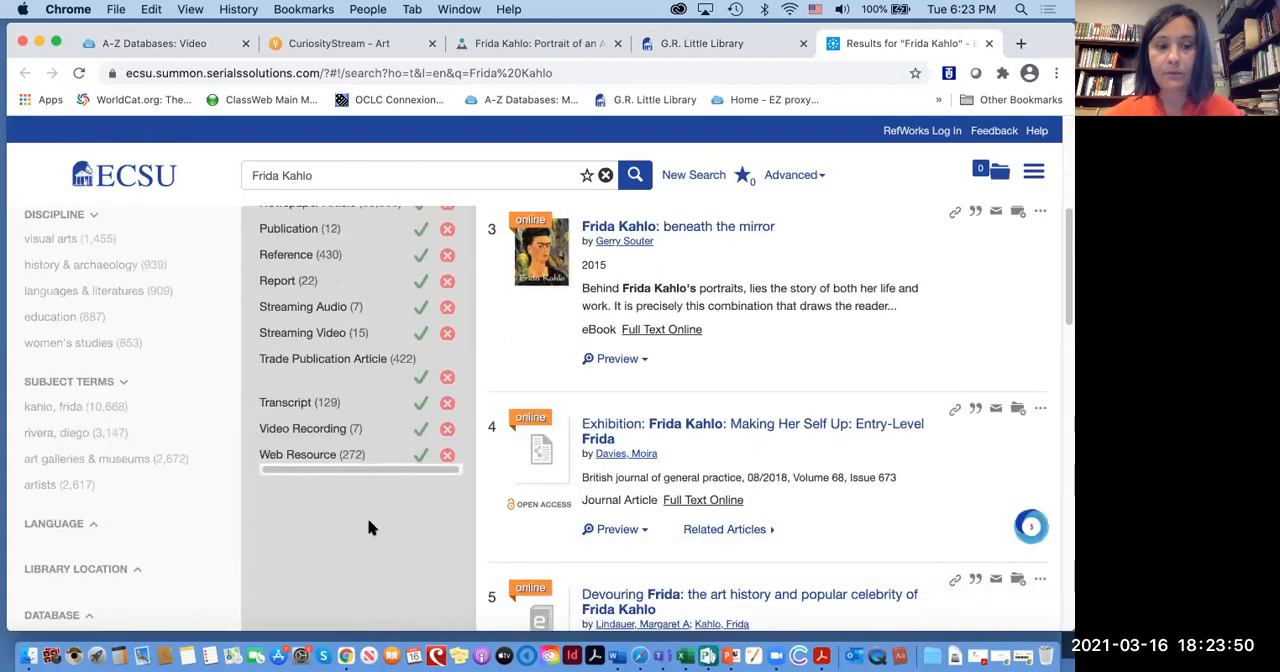
pyautogui.moveTo(388, 352)
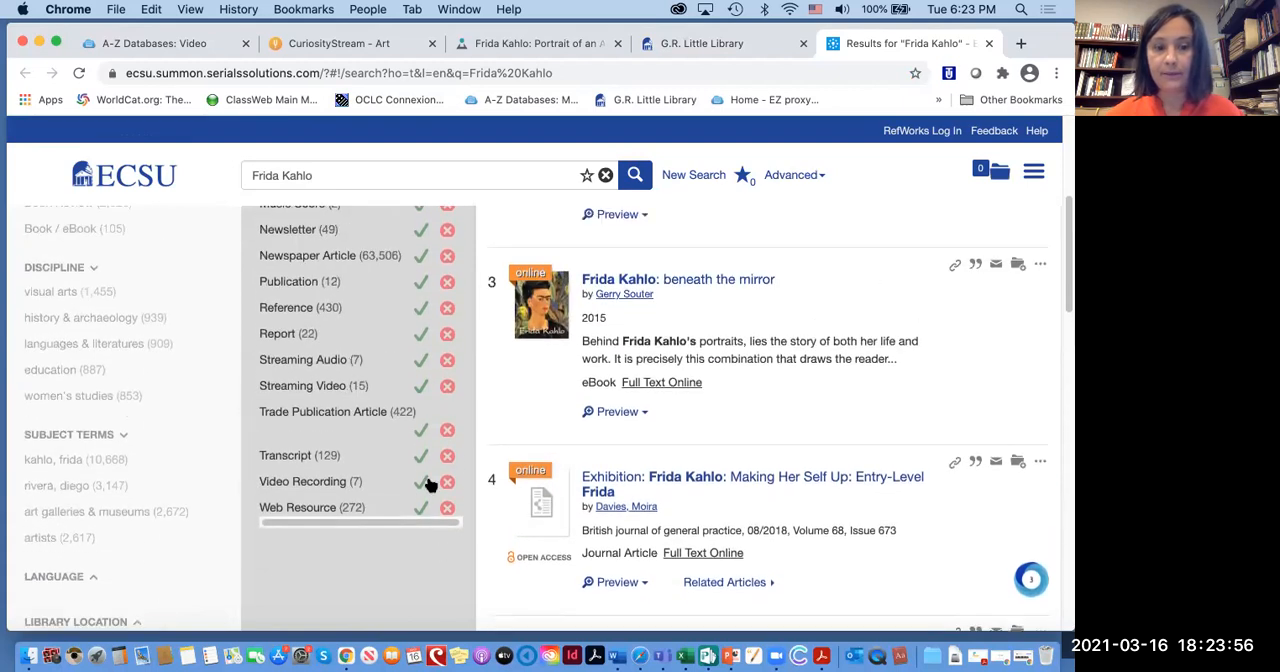
pyautogui.moveTo(420, 484)
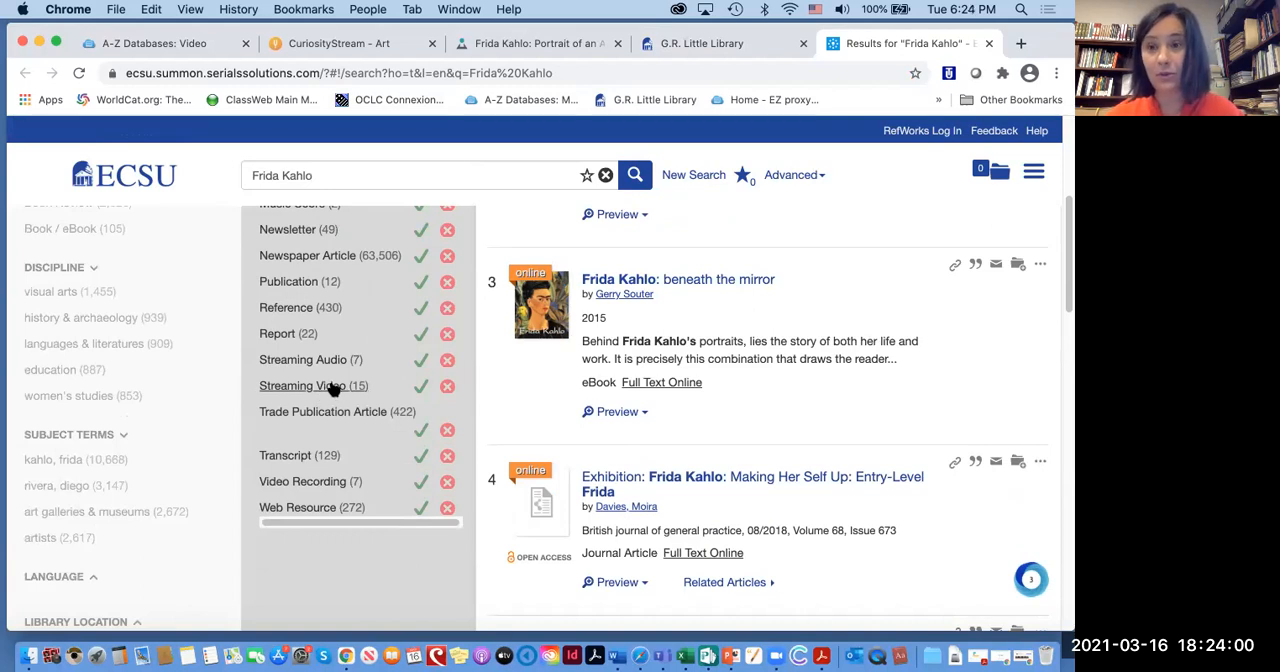
pyautogui.moveTo(312, 384)
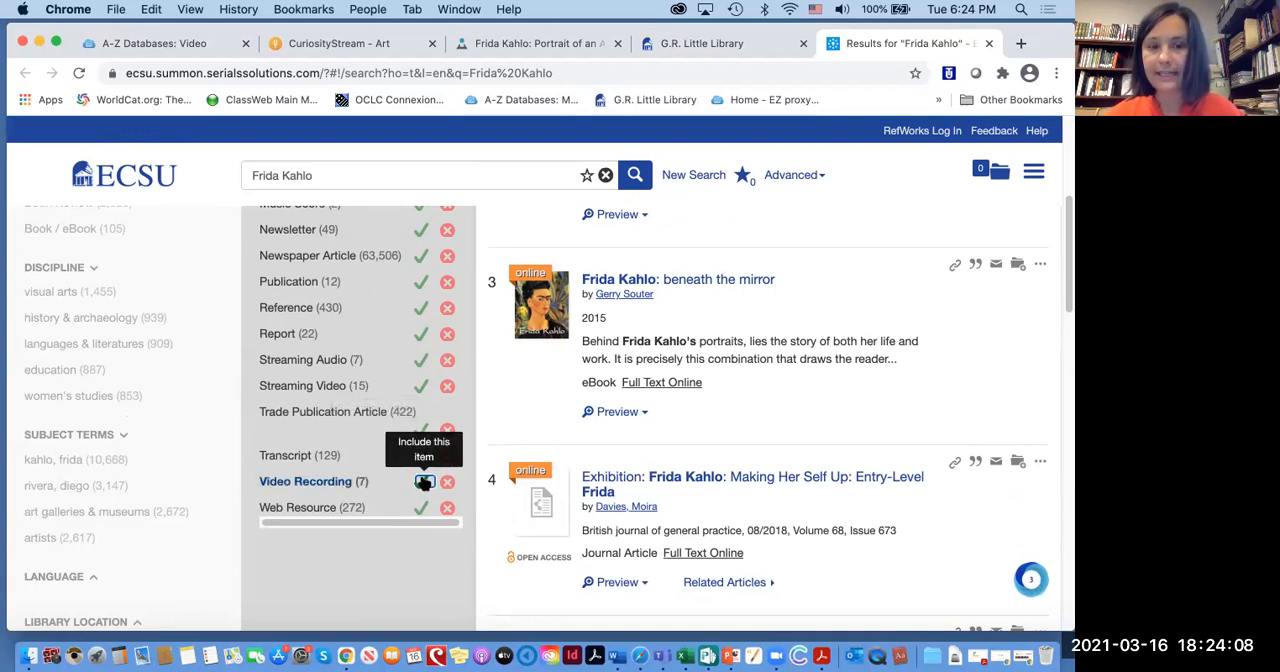
# Apply the Video Recording content type, narrowing to 7 results led by The life and times of Frida Kahlo
pyautogui.click(424, 480)
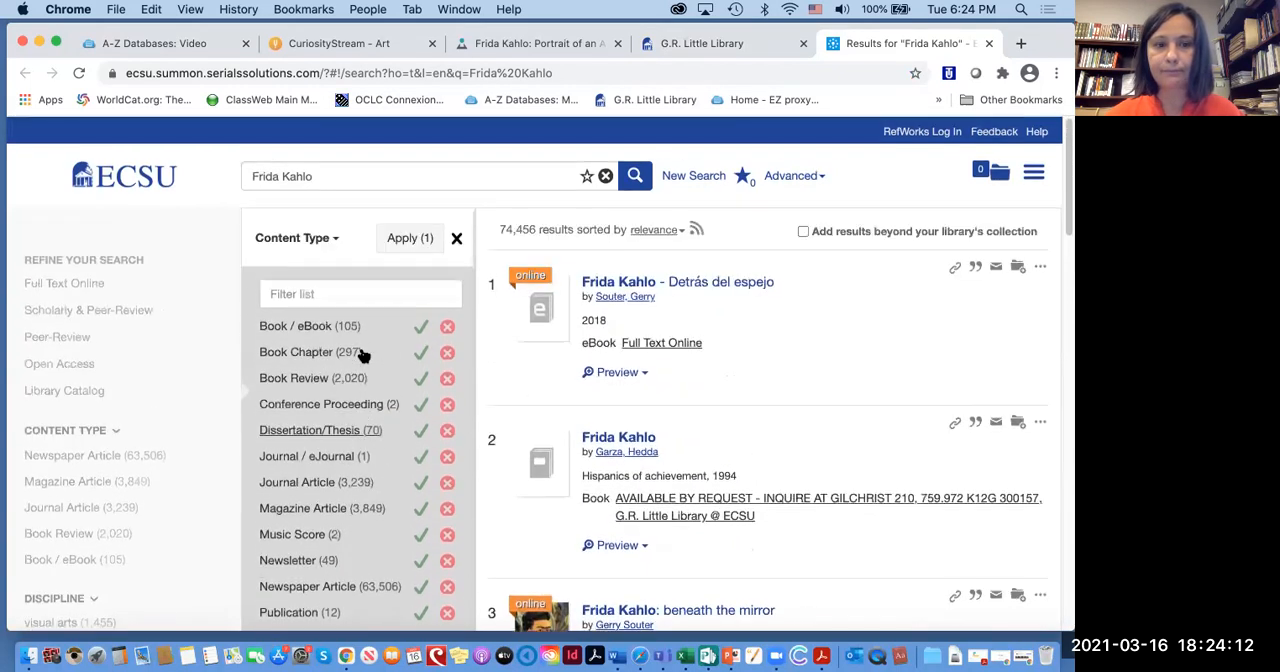
pyautogui.click(408, 238)
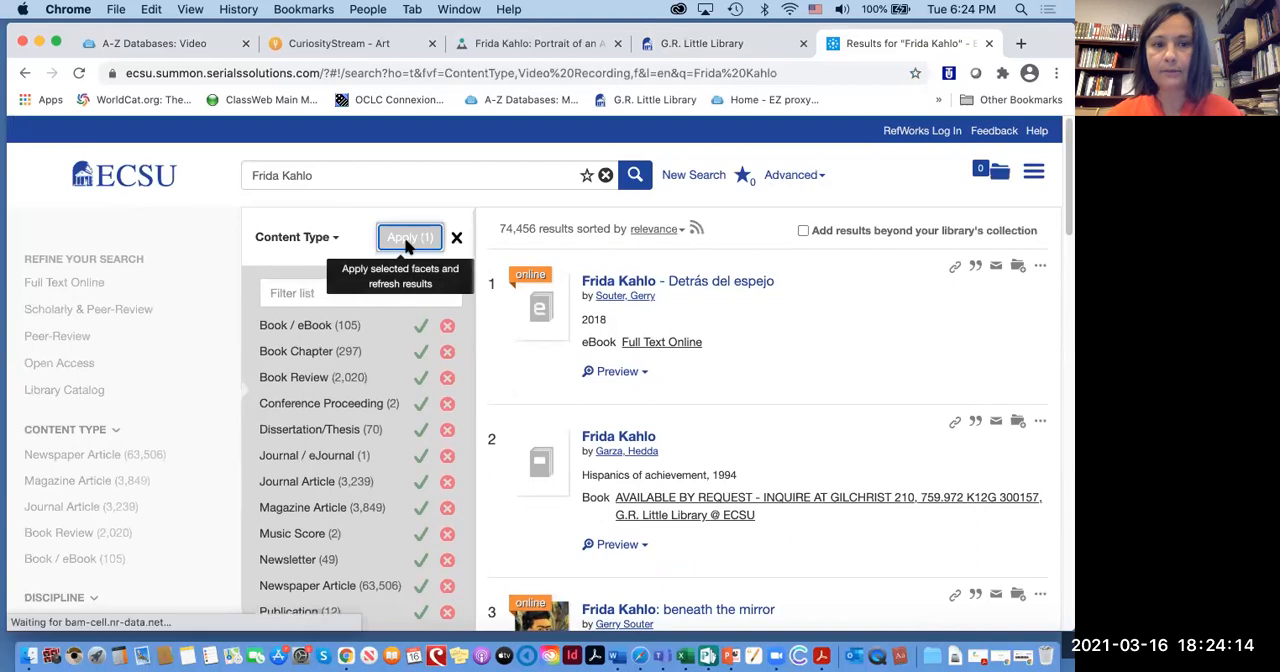
pyautogui.click(408, 238)
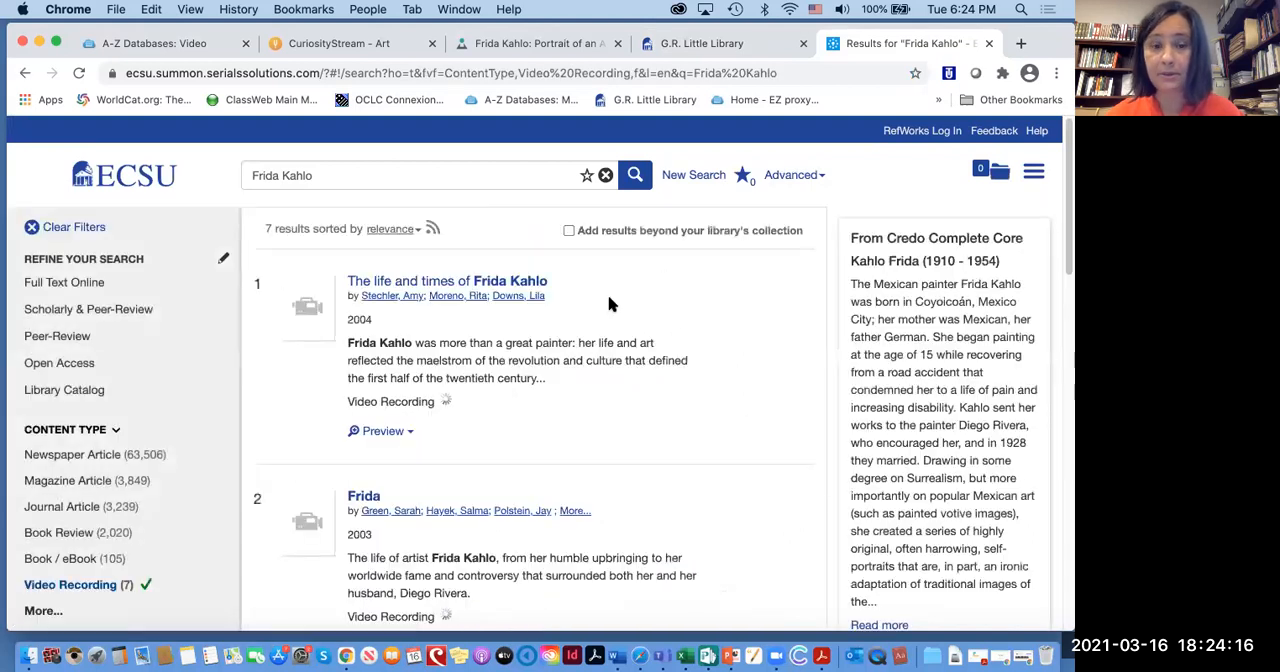
pyautogui.scroll(-3)
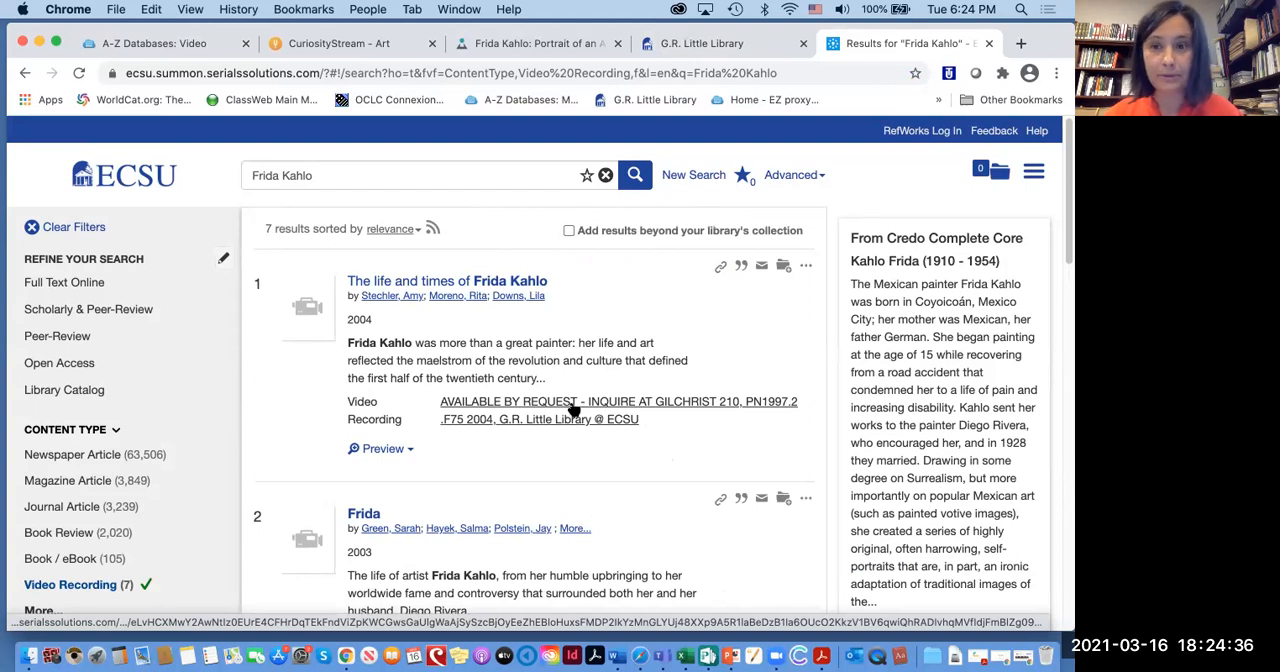
# Follow the 'AVAILABLE BY REQUEST' link to show the DVD record with call number PN1997.2 .F75 2004
pyautogui.click(616, 400)
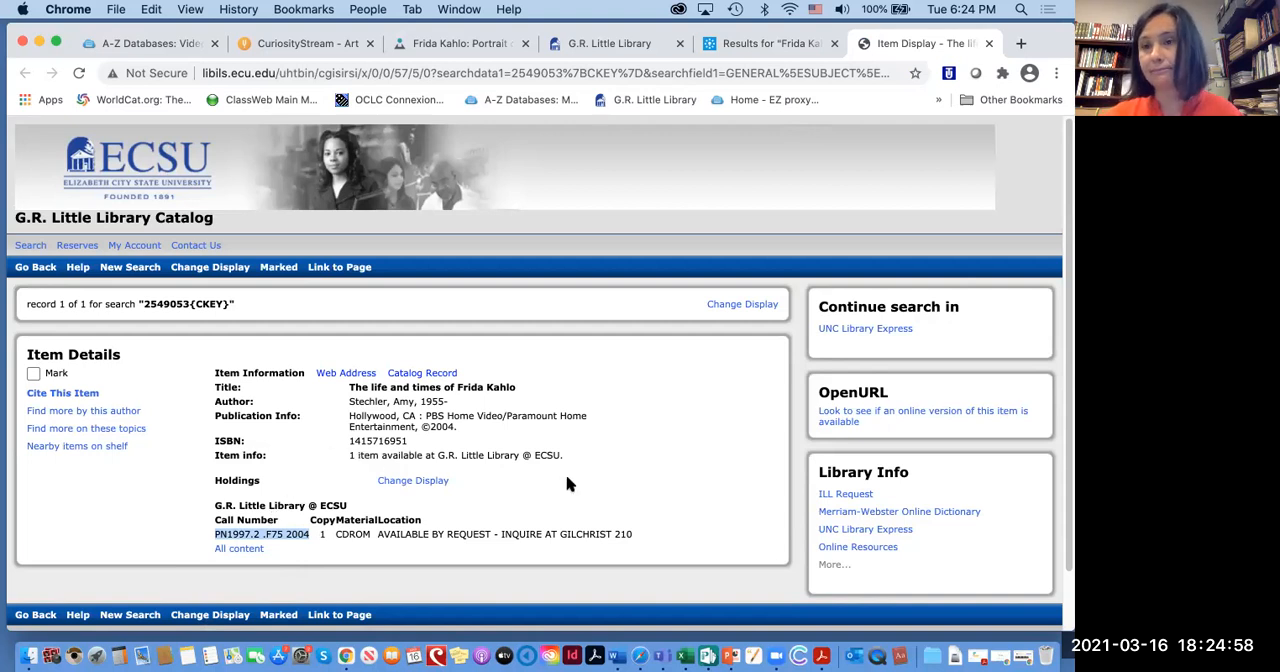
pyautogui.moveTo(580, 454)
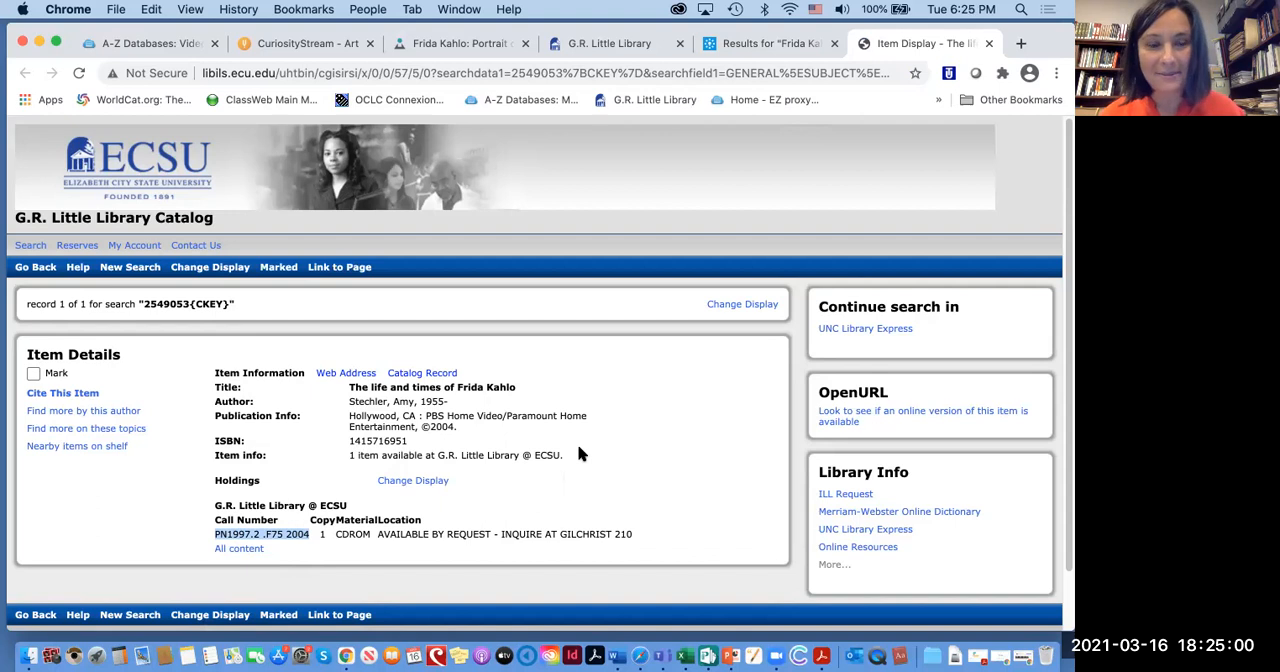
pyautogui.moveTo(430, 356)
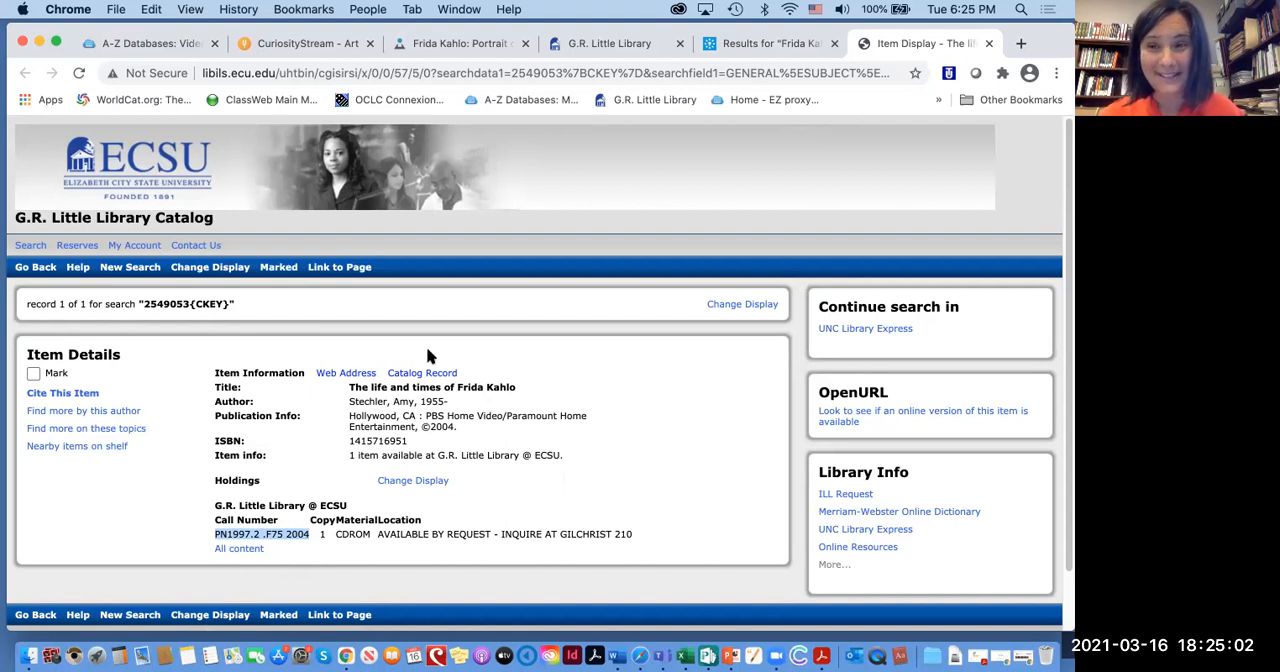
pyautogui.moveTo(258, 218)
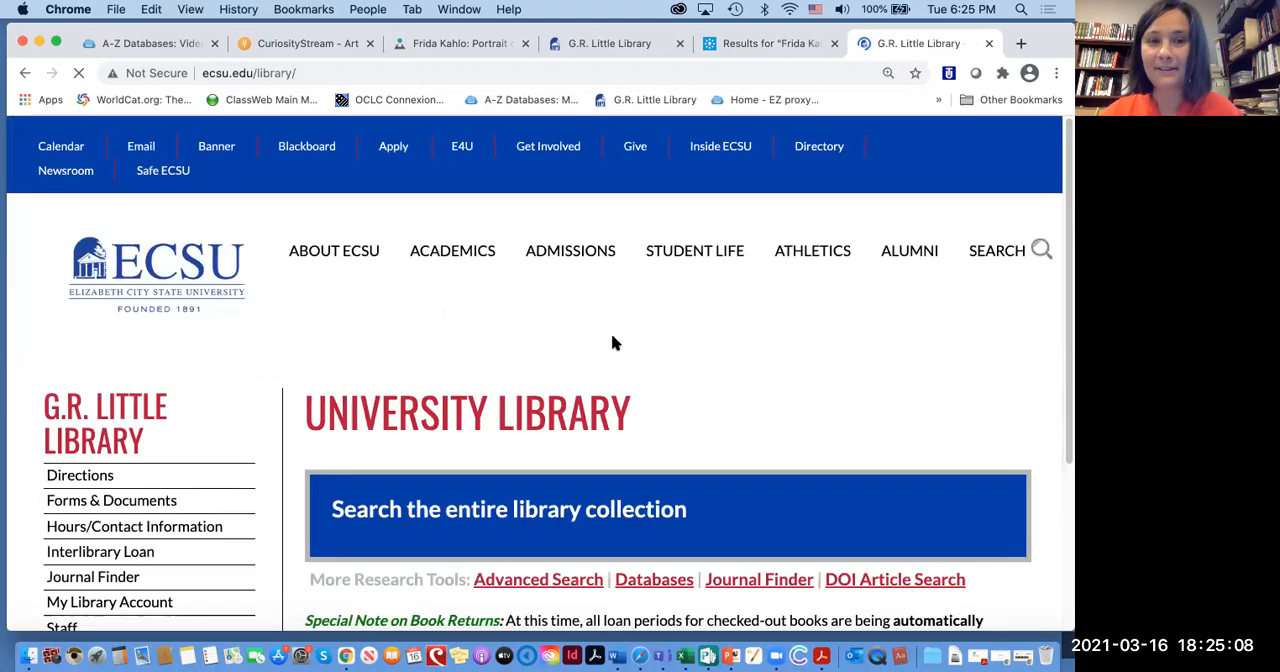
# Scroll down the newly opened ECSU University Library home page
pyautogui.scroll(-3)
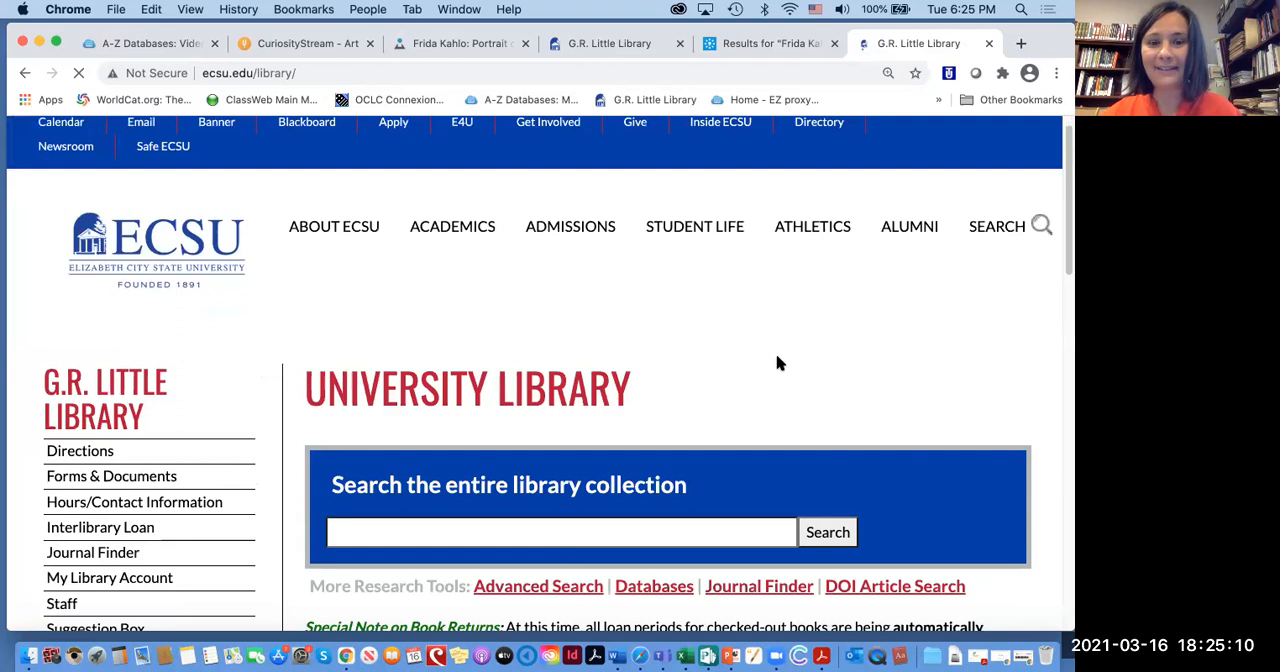
pyautogui.scroll(-3)
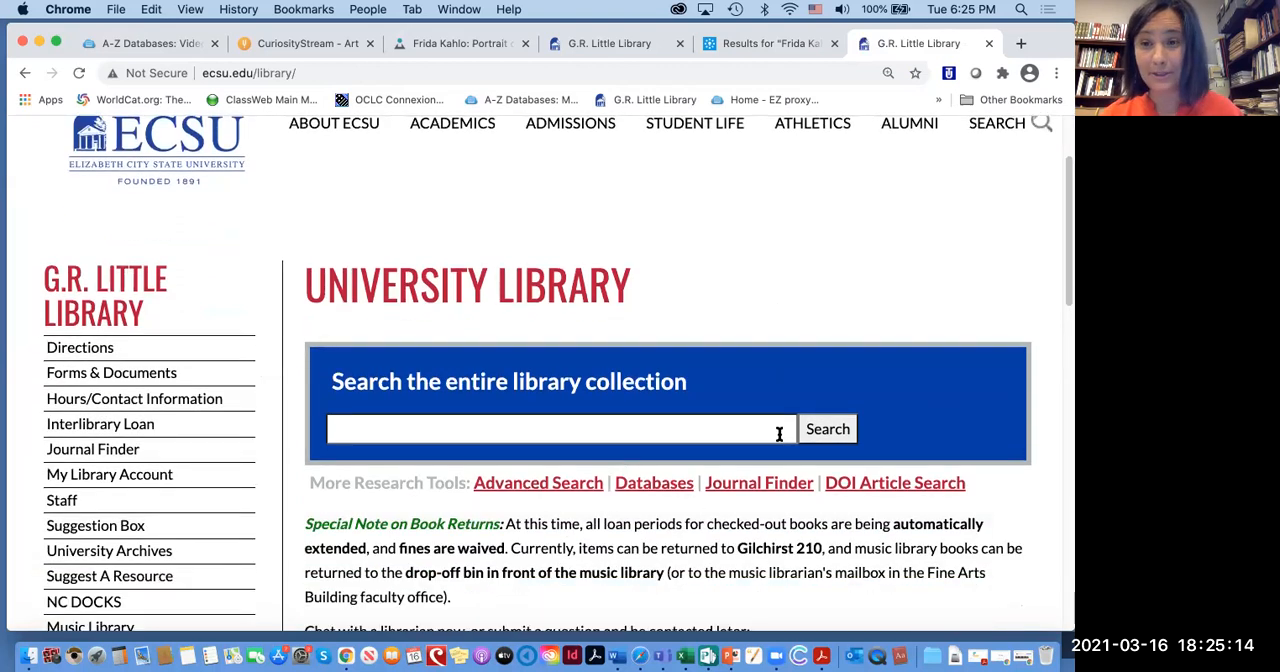
pyautogui.moveTo(720, 222)
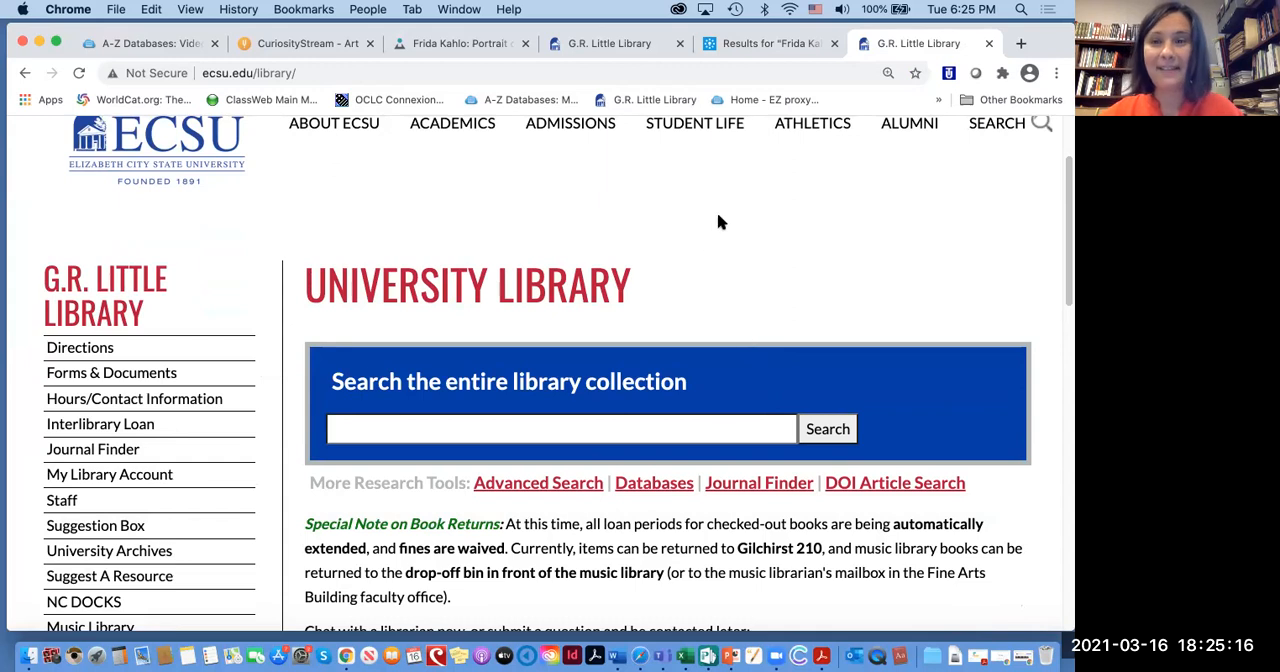